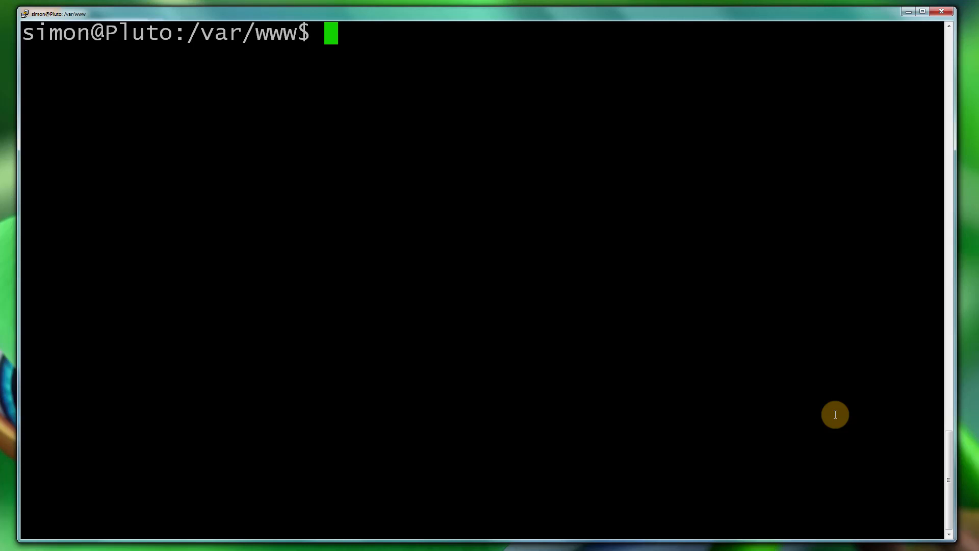
{"action": "mouse_move", "coordinate": [681, 410]}
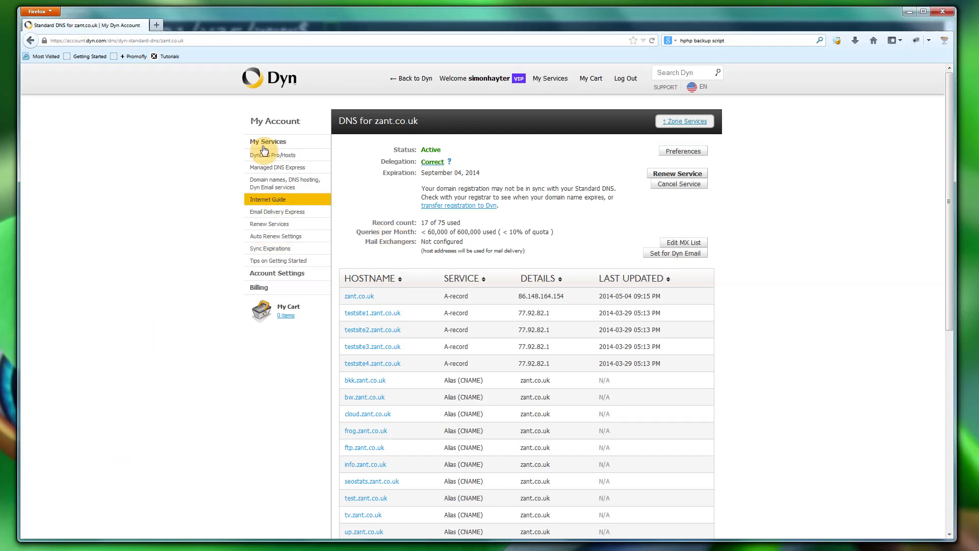
- Create a CNAME alias record with hostname 'mars' pointing to zant.co.uk
{"action": "scroll", "scroll_direction": "down", "scroll_amount": 3}
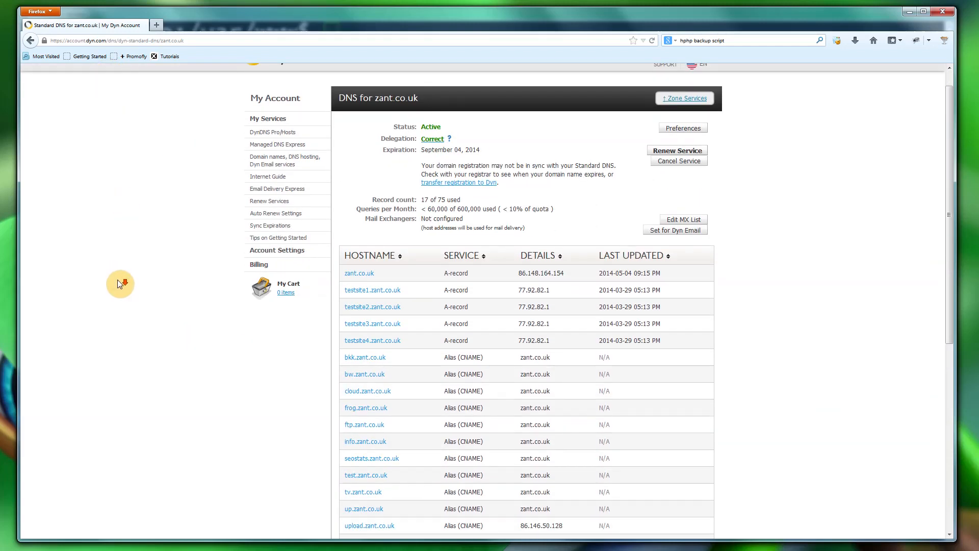
{"action": "scroll", "scroll_direction": "down", "scroll_amount": 3}
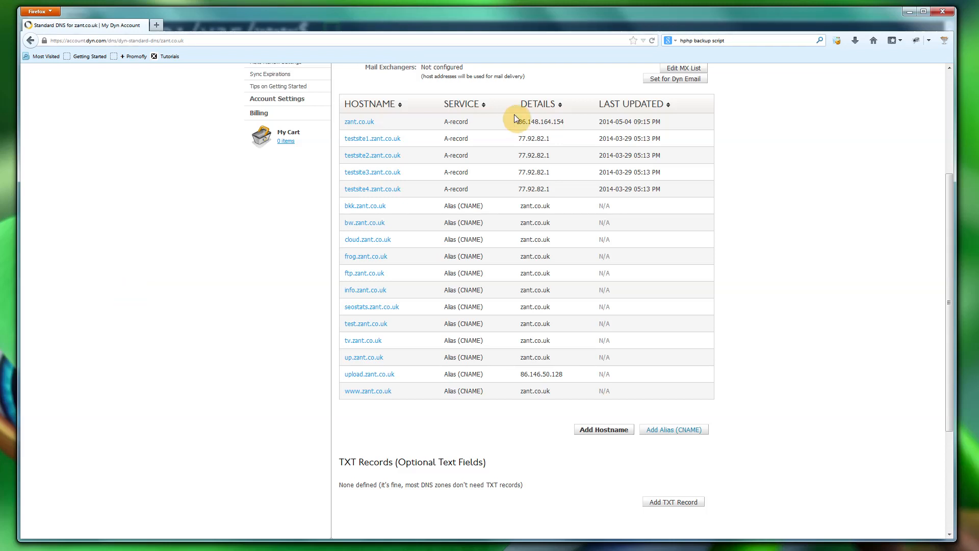
{"action": "mouse_move", "coordinate": [472, 182]}
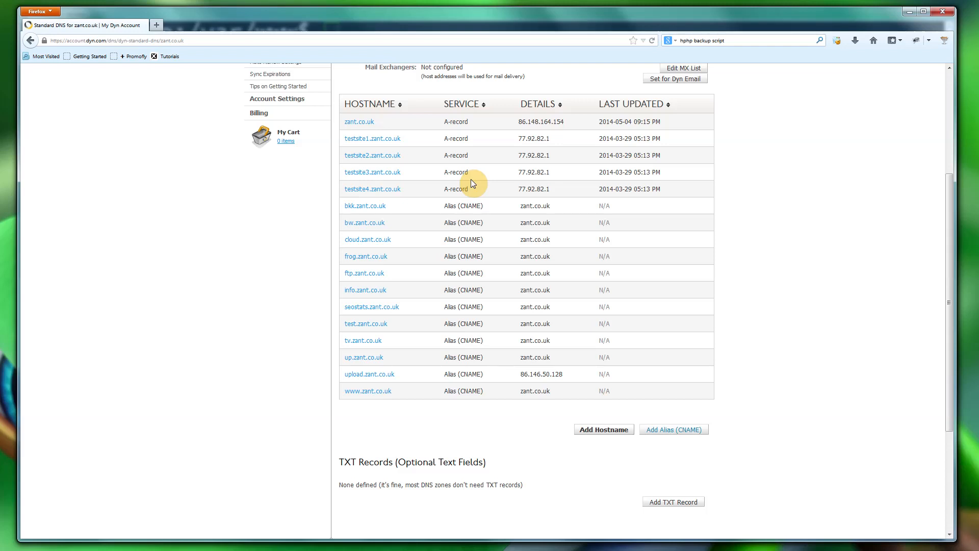
{"action": "mouse_move", "coordinate": [686, 422]}
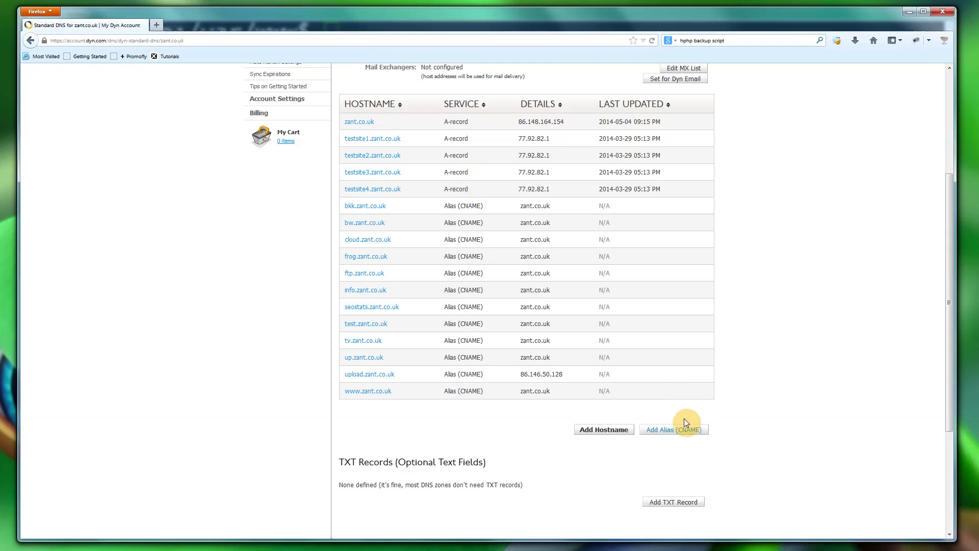
{"action": "left_click", "coordinate": [673, 429]}
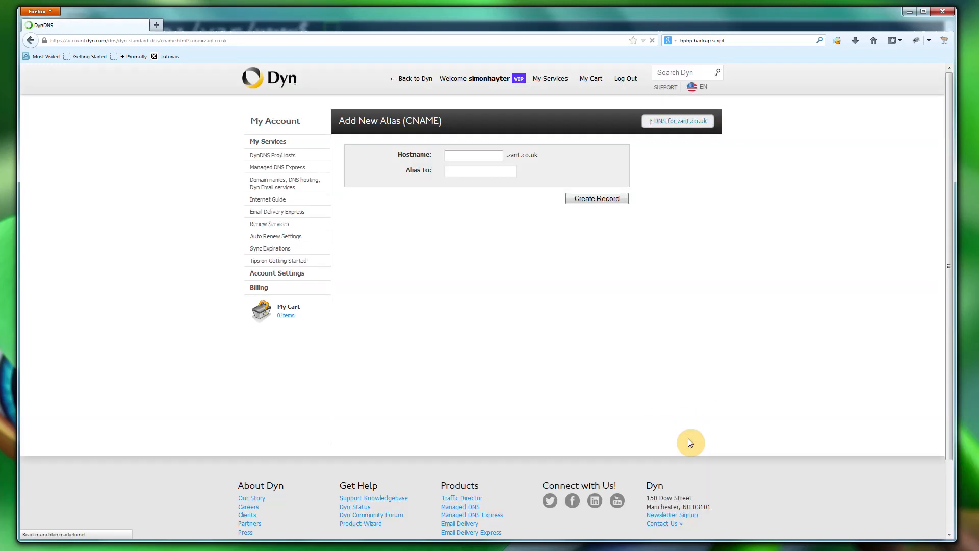
{"action": "type", "text": "mars"}
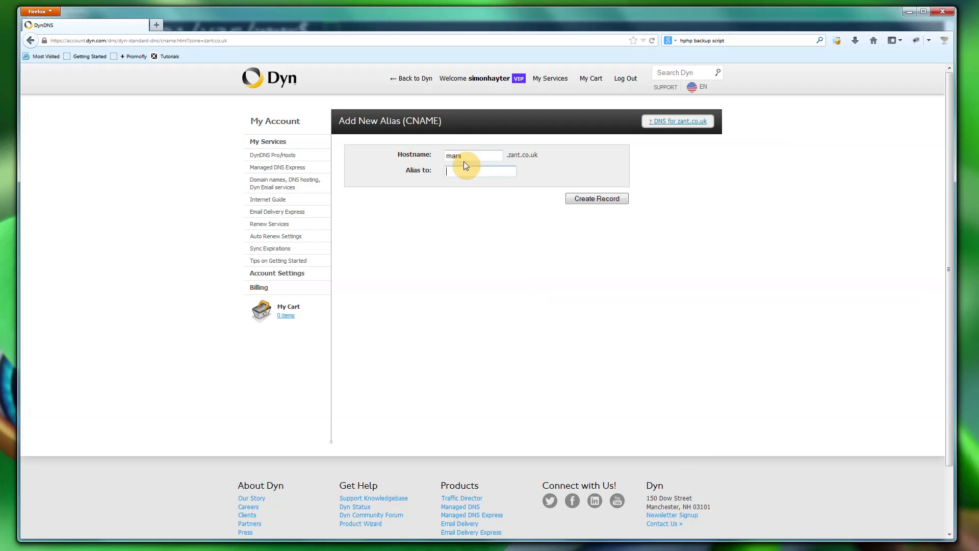
{"action": "type", "text": "zant.co.uk"}
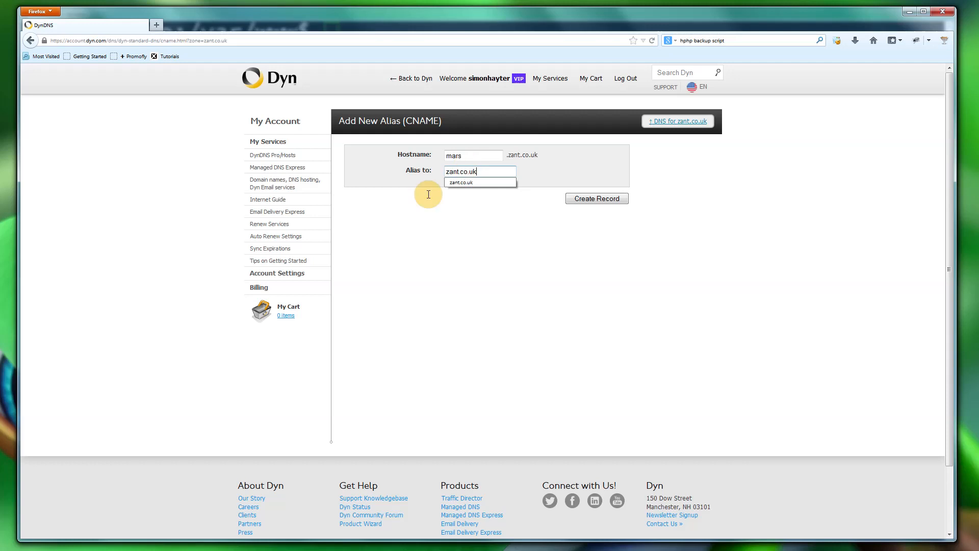
{"action": "left_click", "coordinate": [596, 198]}
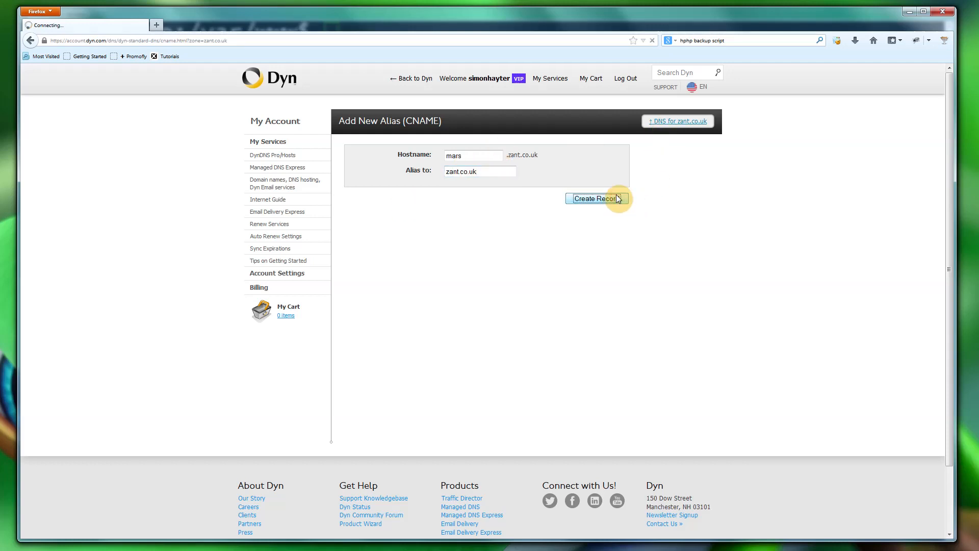
{"action": "left_click", "coordinate": [593, 198]}
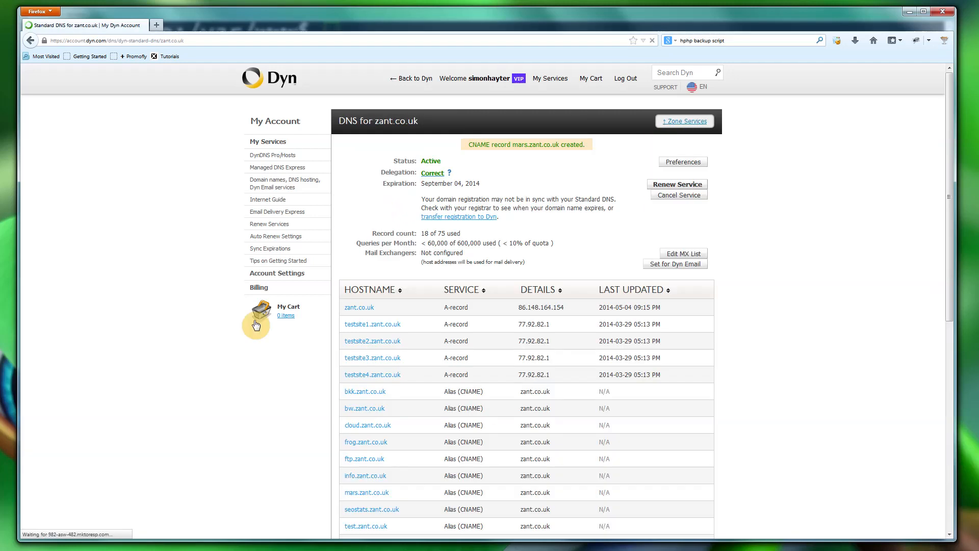
{"action": "scroll", "scroll_direction": "down", "scroll_amount": 3}
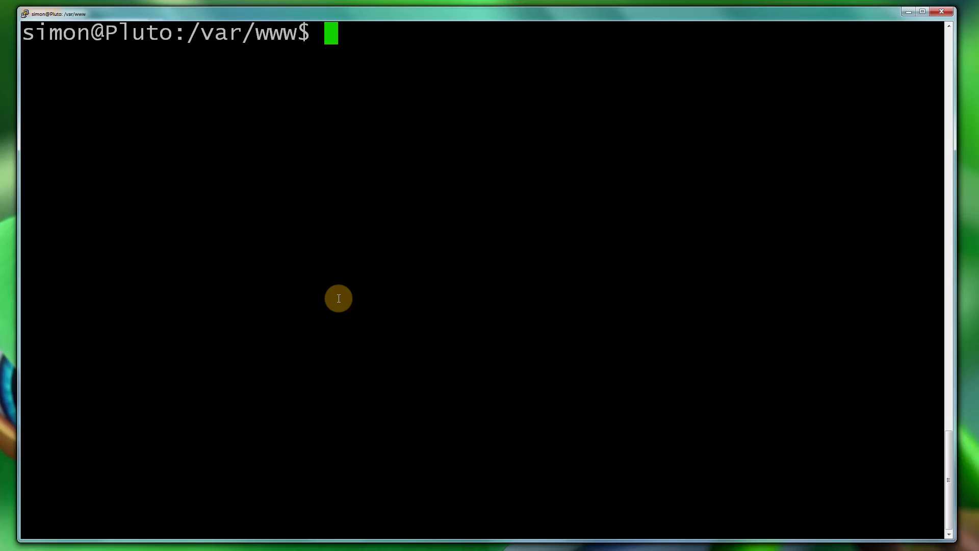
{"action": "mouse_move", "coordinate": [149, 48]}
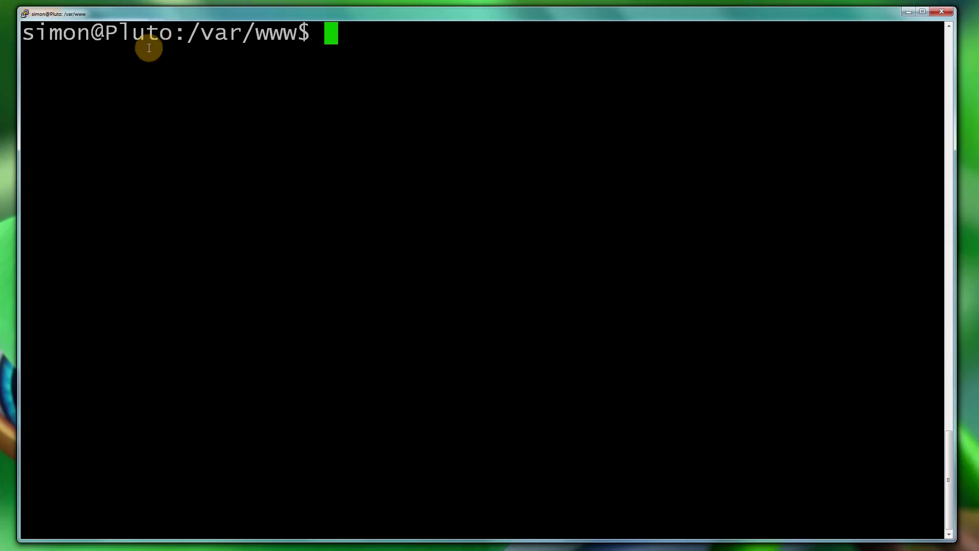
{"action": "type", "text": "ls"}
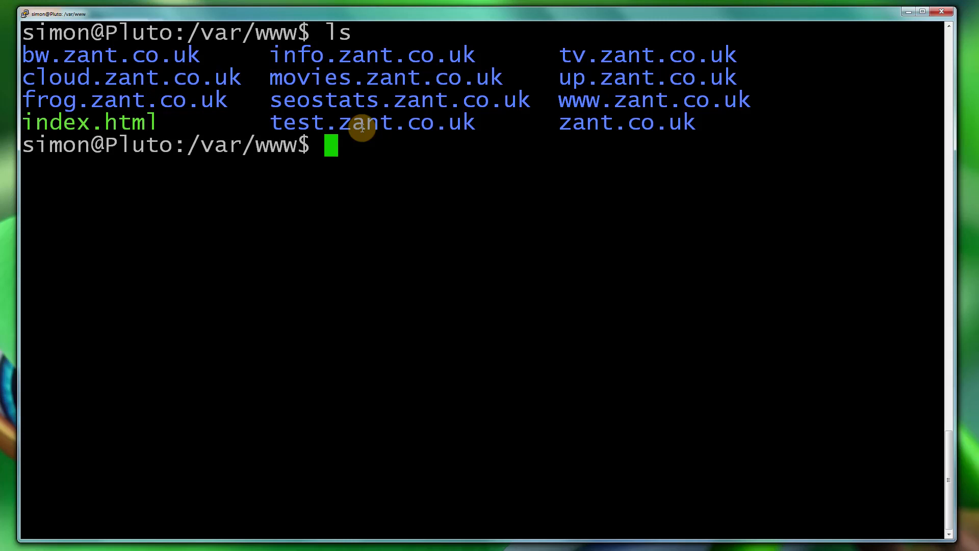
{"action": "type", "text": "sudo"}
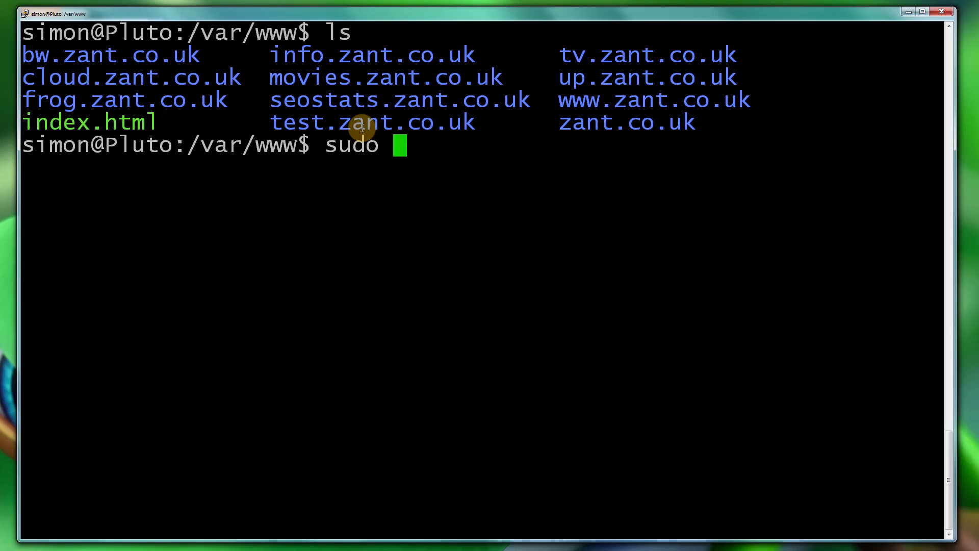
- Run sudo mkdir /var/www/mars.zant.co.uk to create the new site folder
{"action": "type", "text": "mkdir"}
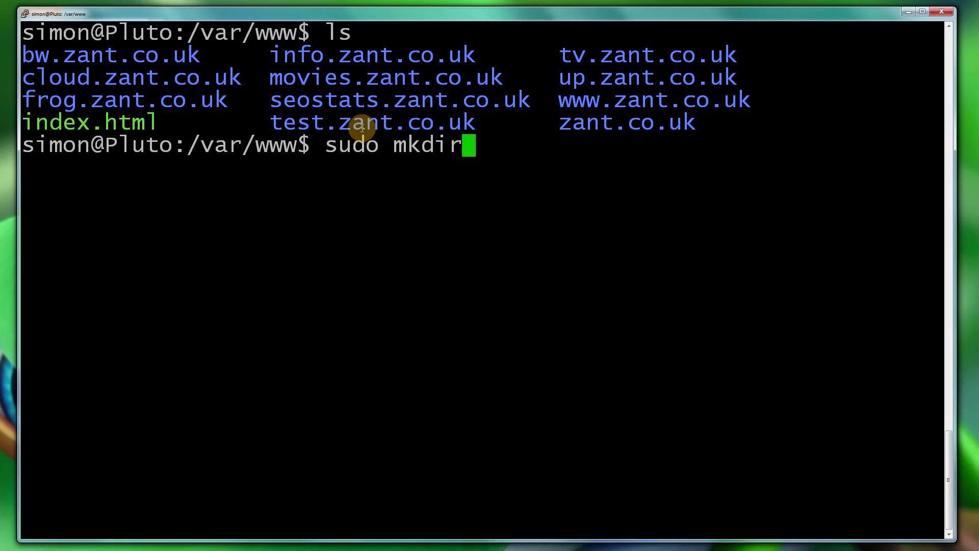
{"action": "key", "text": "space"}
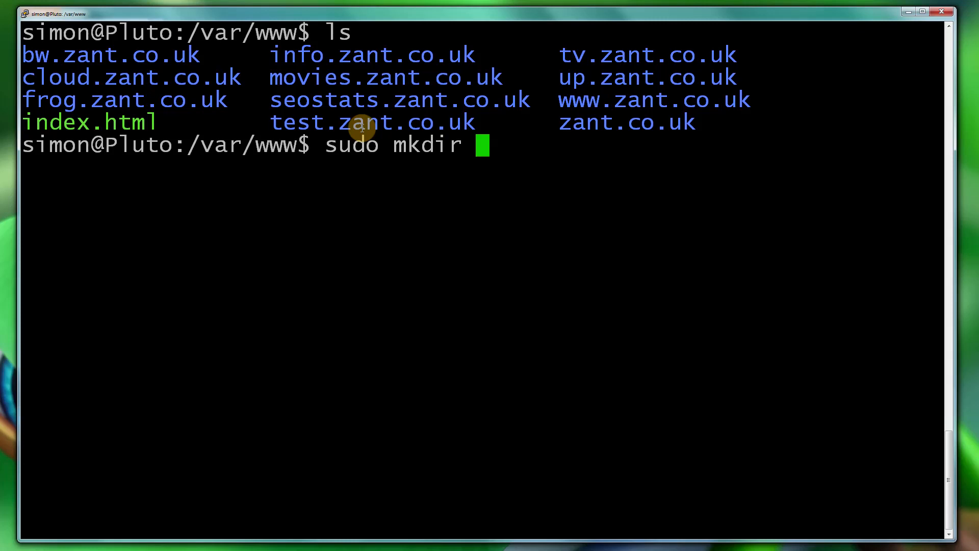
{"action": "type", "text": "/var/"}
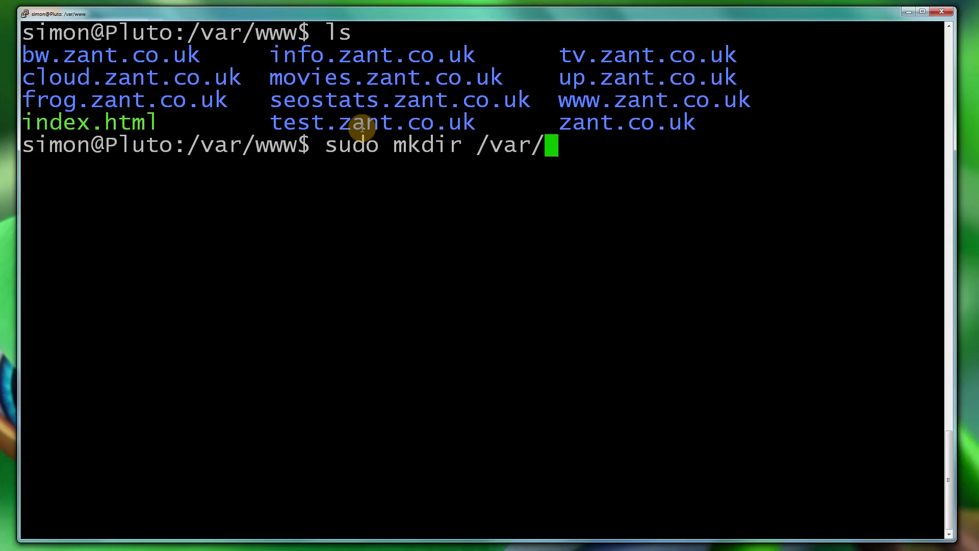
{"action": "type", "text": "www"}
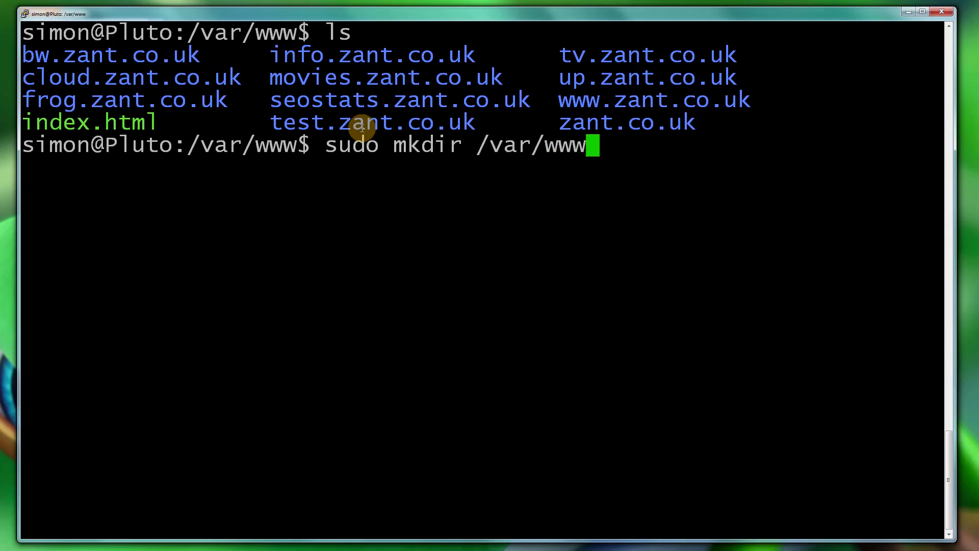
{"action": "type", "text": "/mars."}
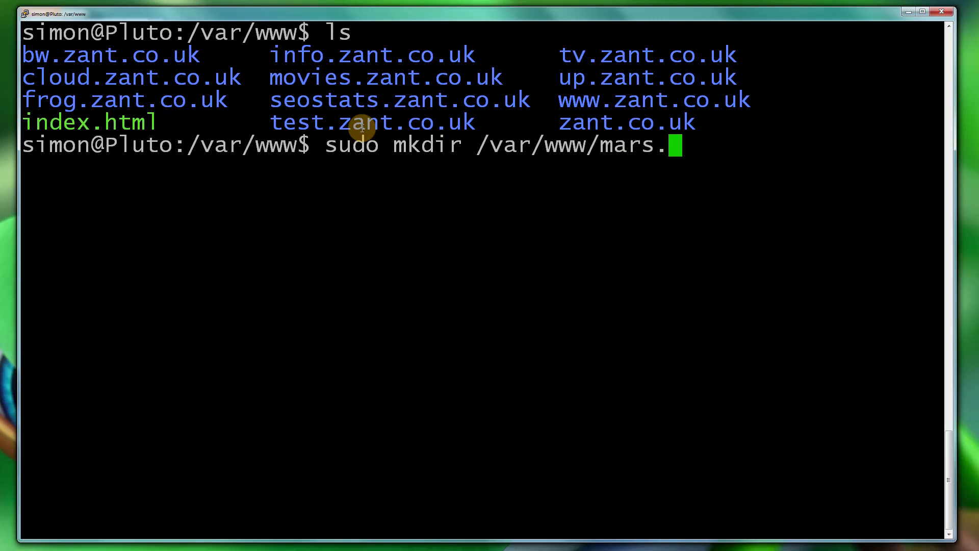
{"action": "type", "text": "zant.co.uk"}
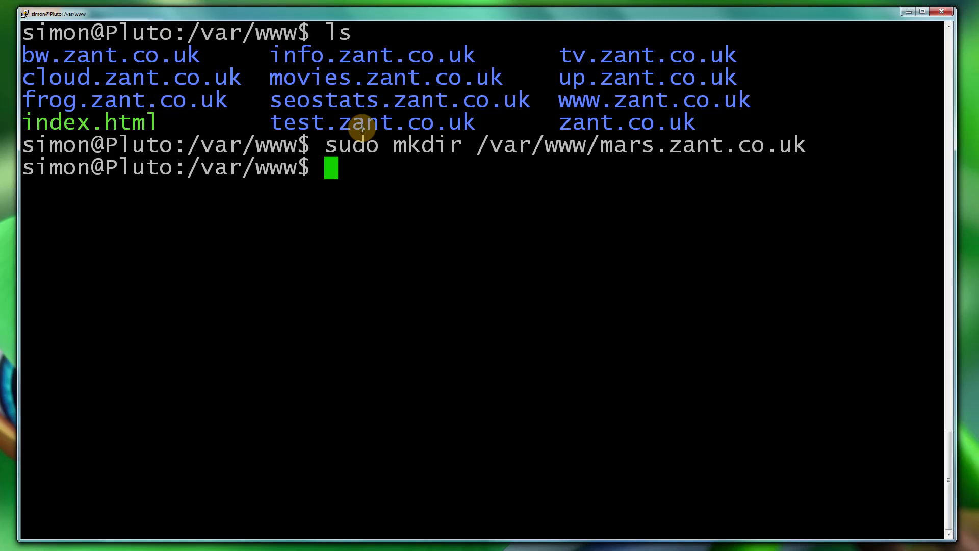
{"action": "type", "text": "sudo"}
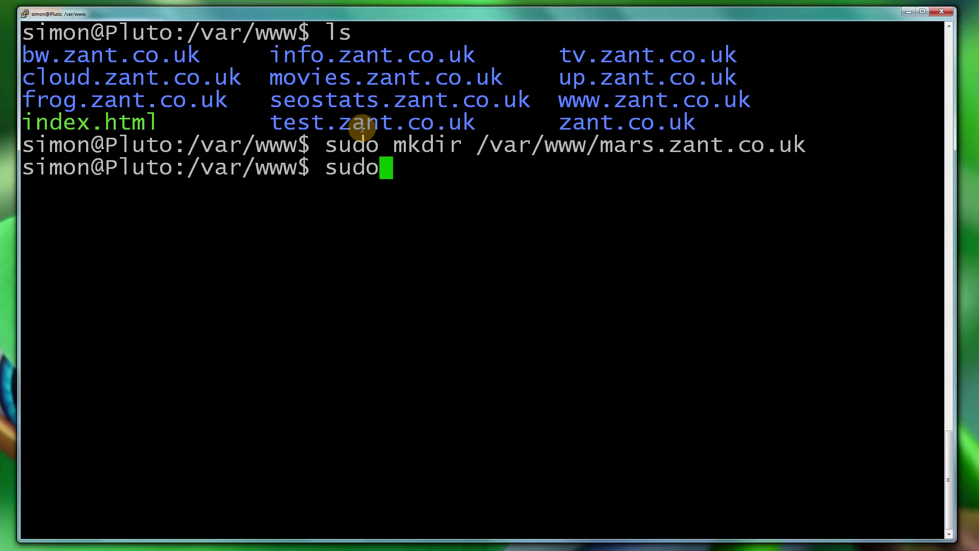
- Run sudo chown www-data:www-data /var/www/mars.zant.co.uk/ -R to change ownership recursively
{"action": "type", "text": "chown"}
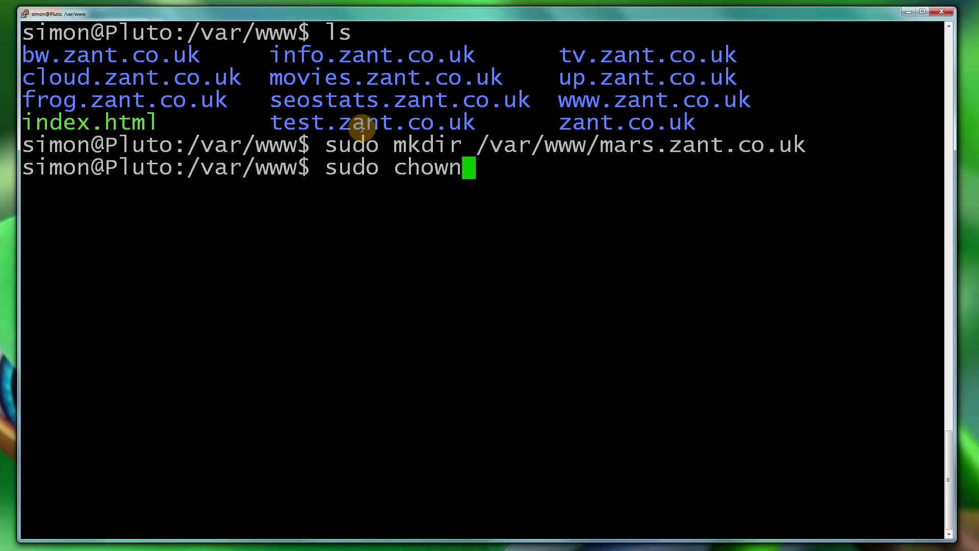
{"action": "type", "text": "\" \""}
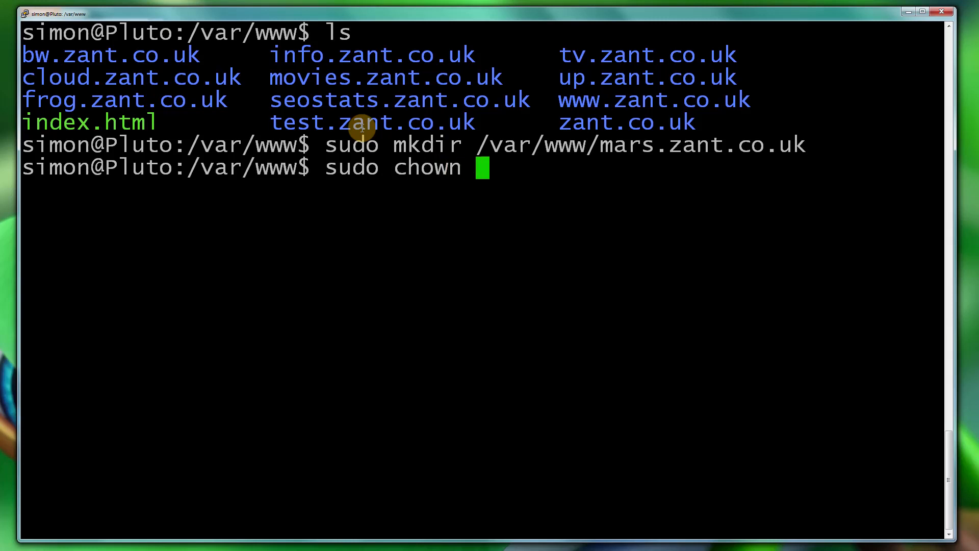
{"action": "type", "text": "www-"}
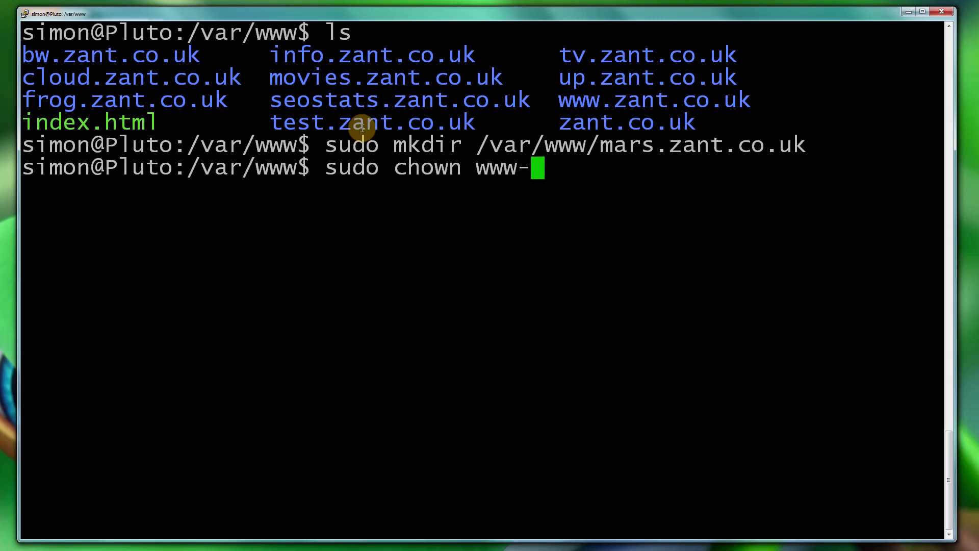
{"action": "type", "text": "data"}
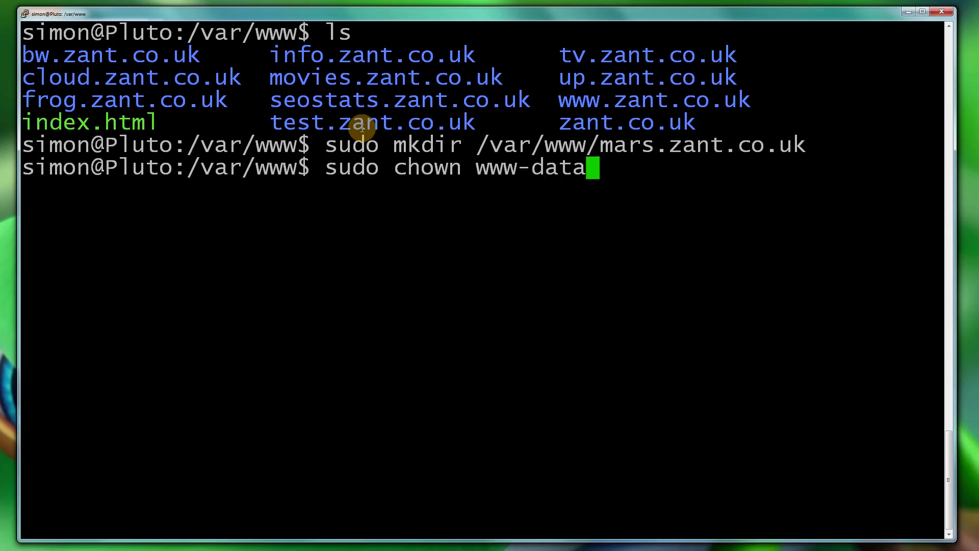
{"action": "type", "text": ":www-data"}
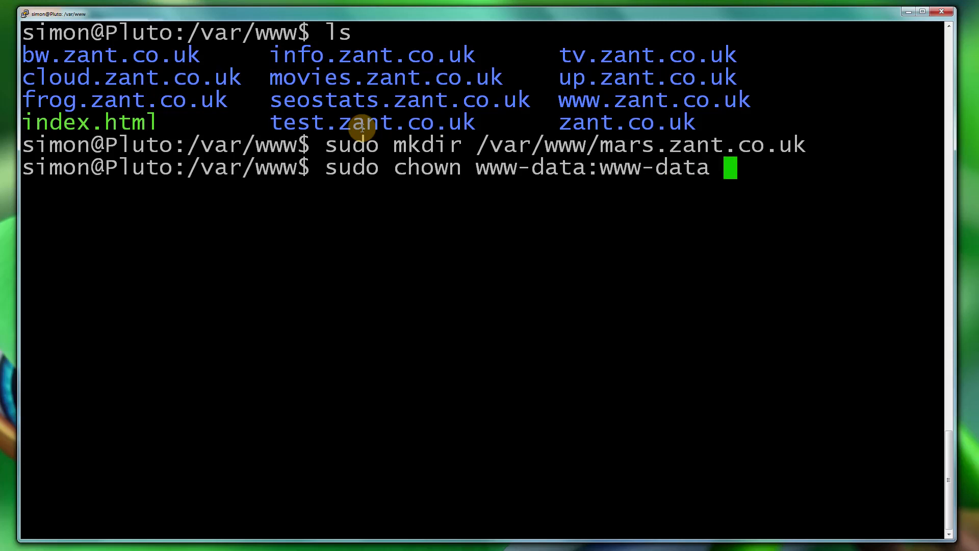
{"action": "type", "text": "/var/"}
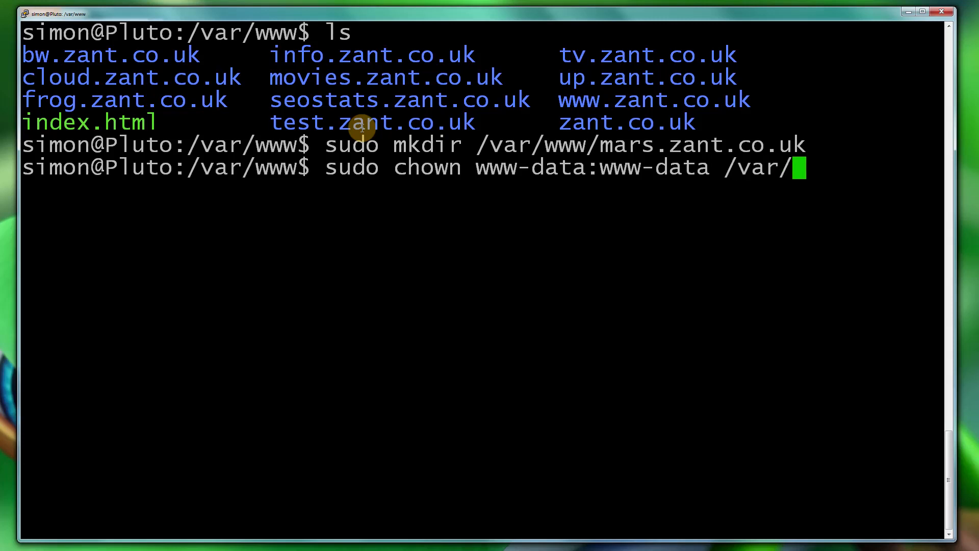
{"action": "type", "text": "www"}
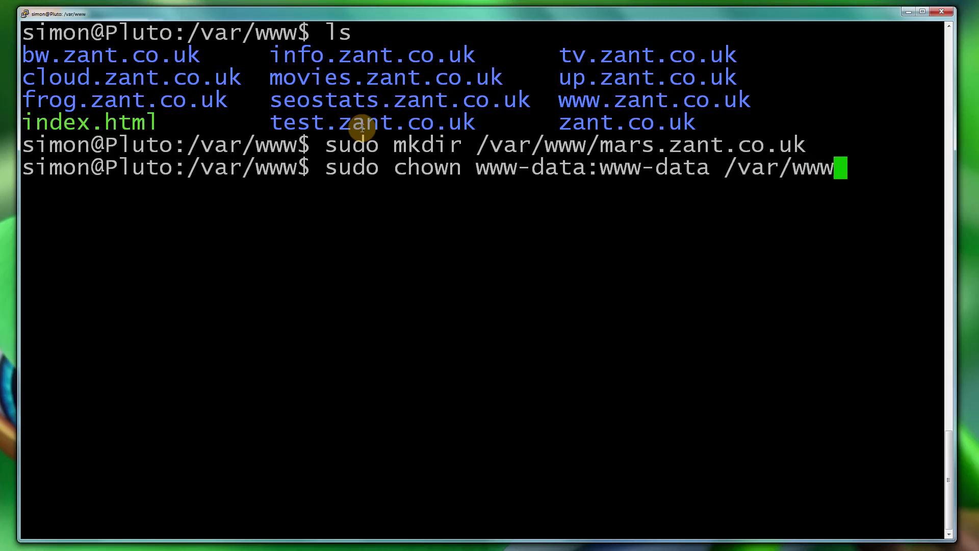
{"action": "type", "text": "/t"}
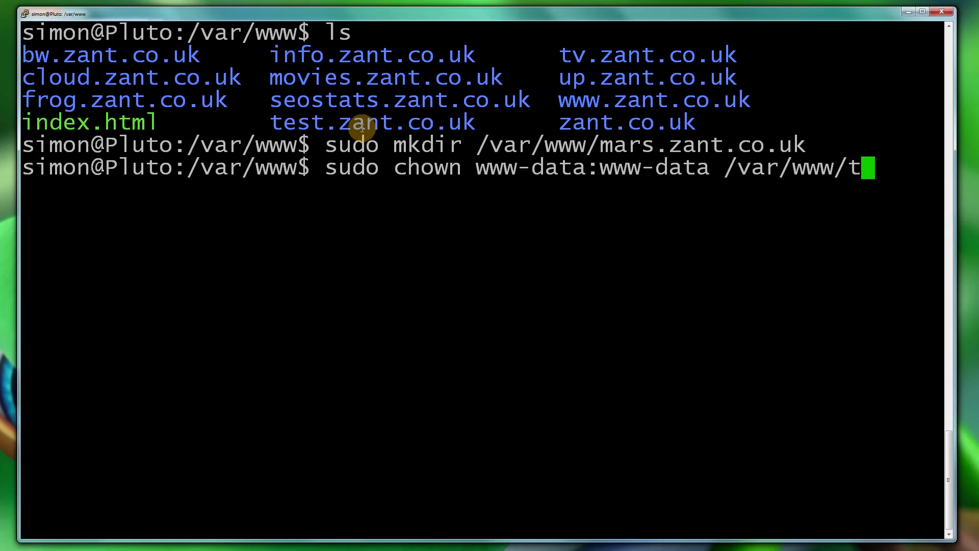
{"action": "key", "text": "Backspace"}
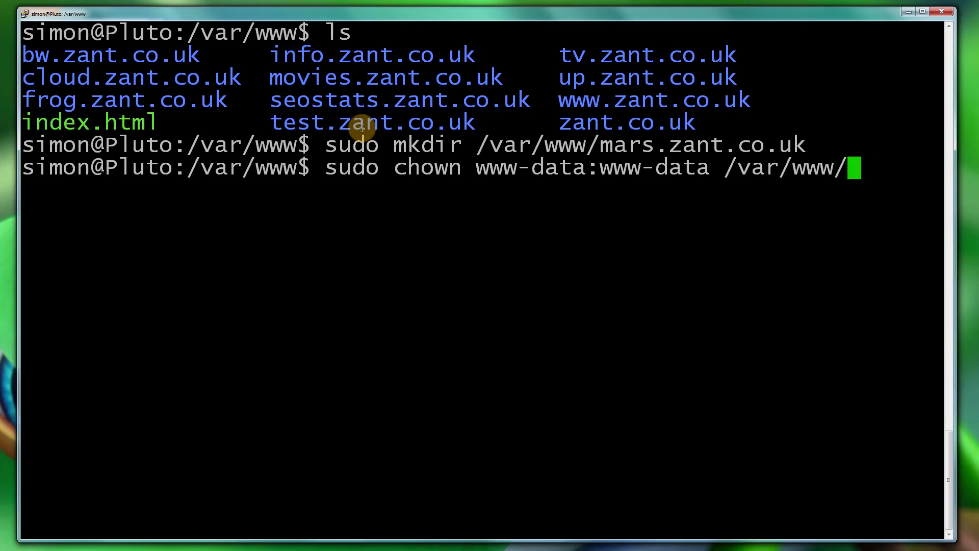
{"action": "type", "text": "mars.zant."}
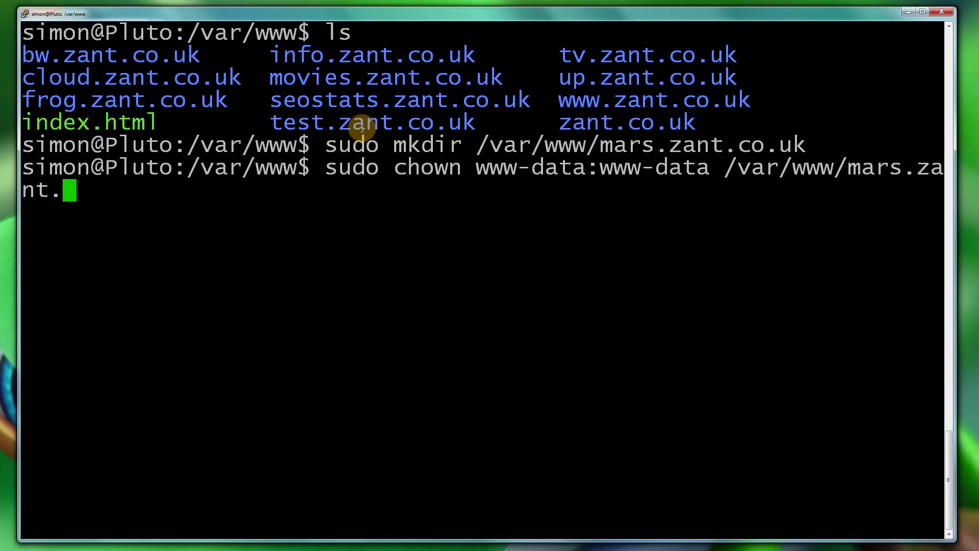
{"action": "type", "text": "co.uk"}
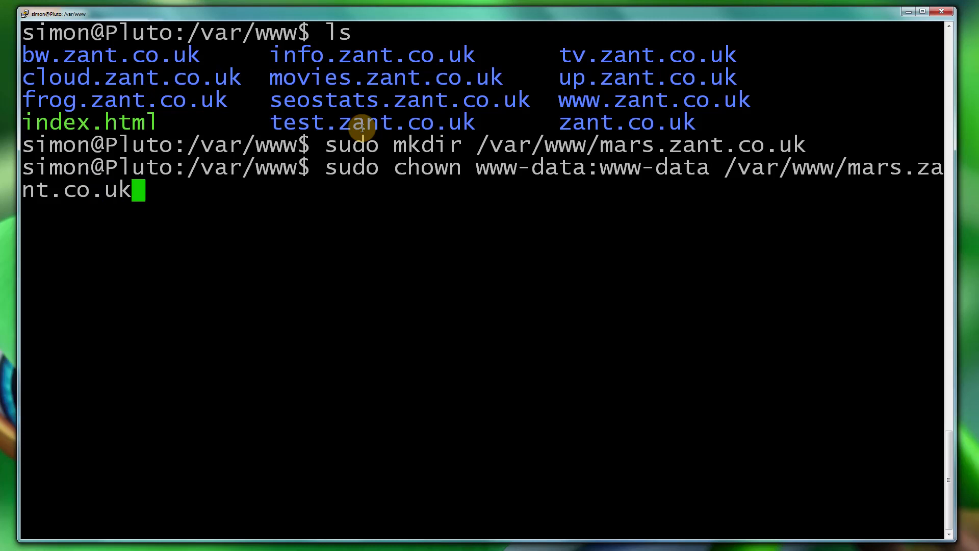
{"action": "type", "text": "/ -R"}
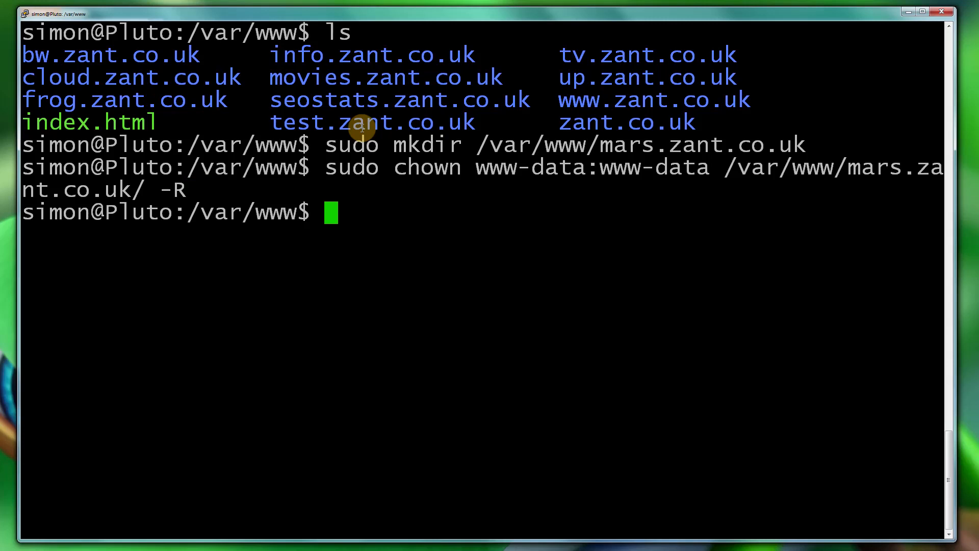
{"action": "type", "text": "sudo"}
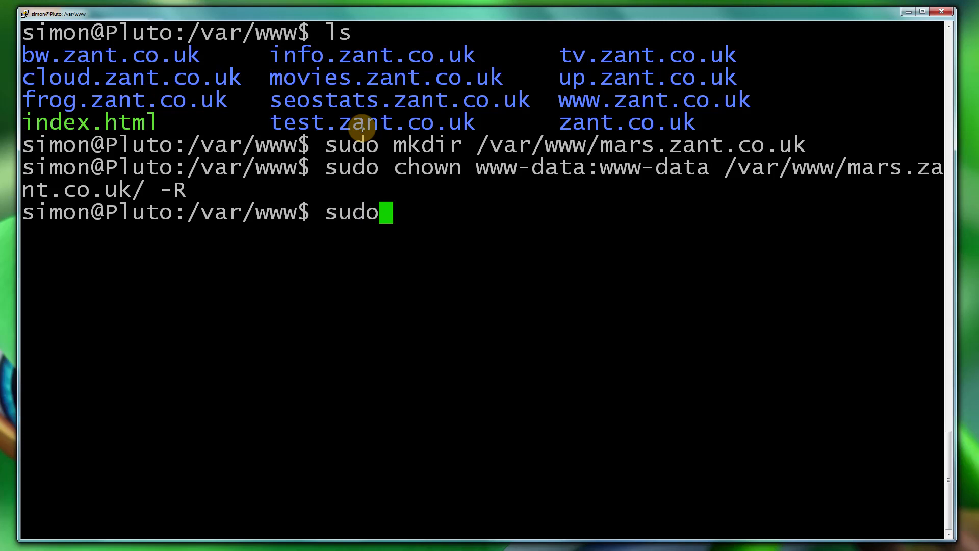
- Run sudo chmod 775 -R /var/www/mars.zant.co.uk to set permissions recursively
{"action": "type", "text": "chmod"}
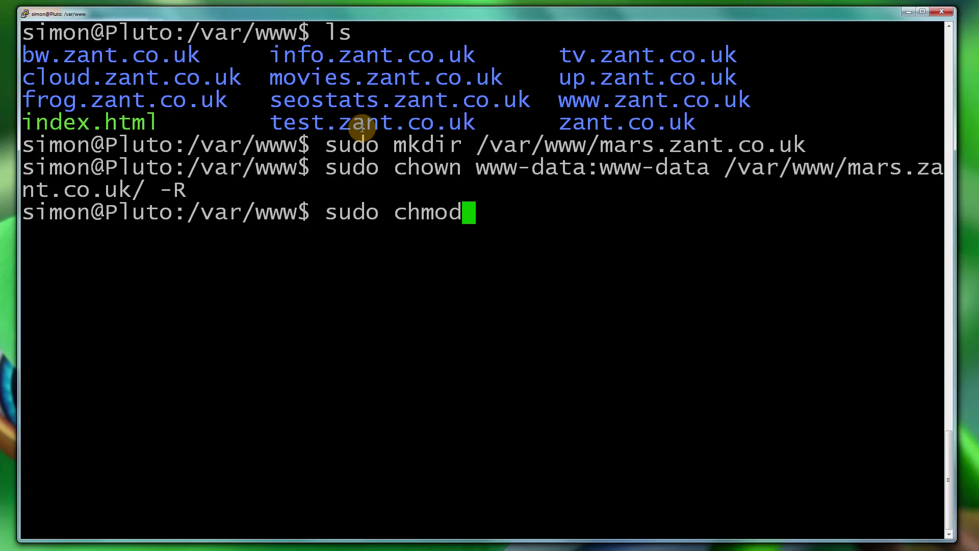
{"action": "type", "text": "\" \""}
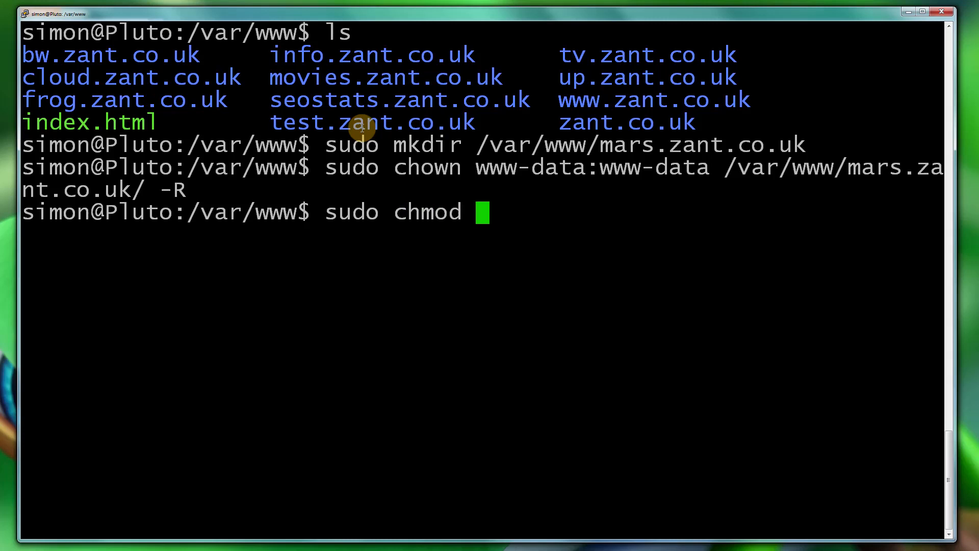
{"action": "type", "text": "7"}
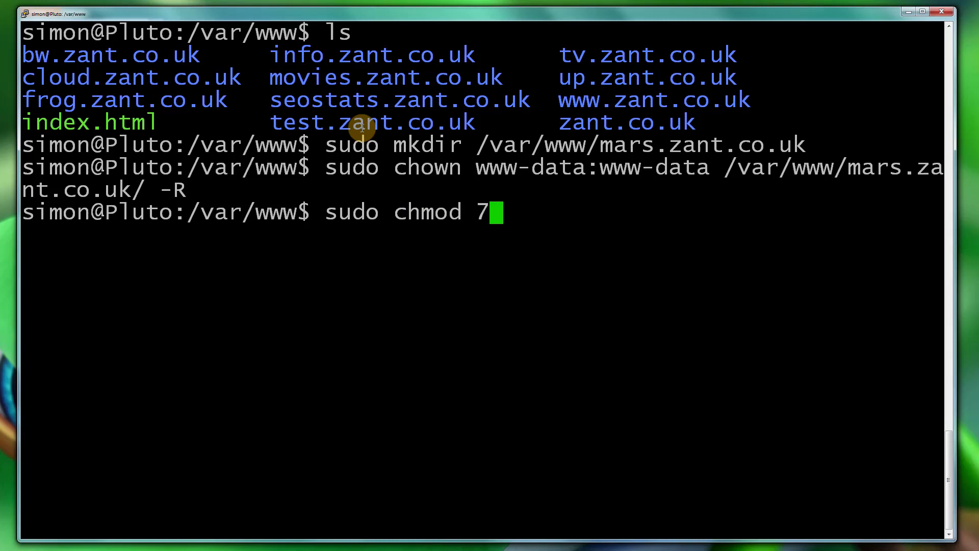
{"action": "type", "text": "75"}
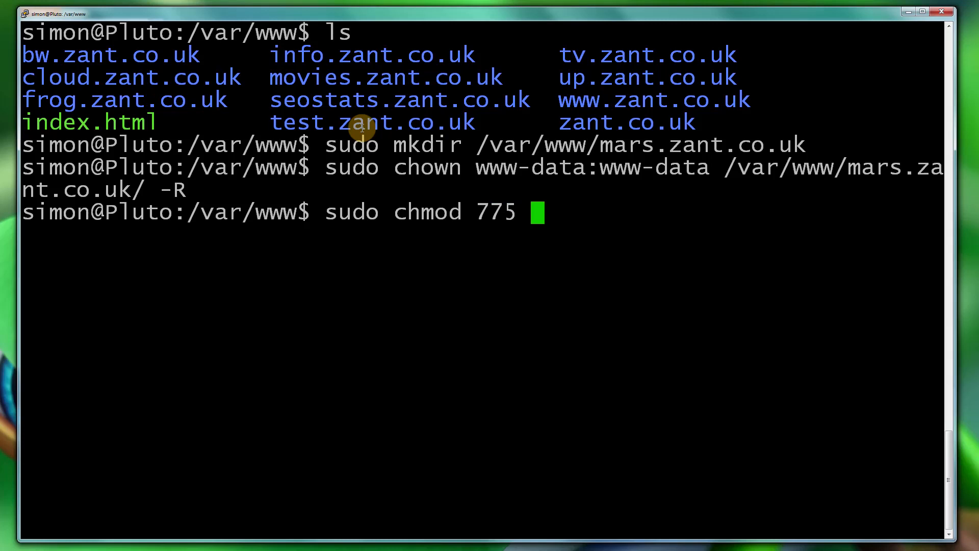
{"action": "type", "text": "-R"}
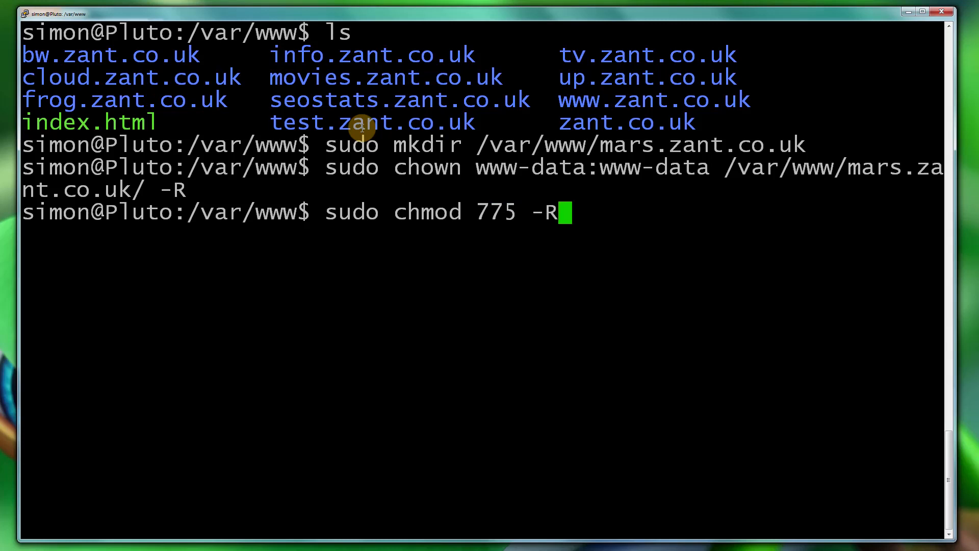
{"action": "type", "text": "/var/w"}
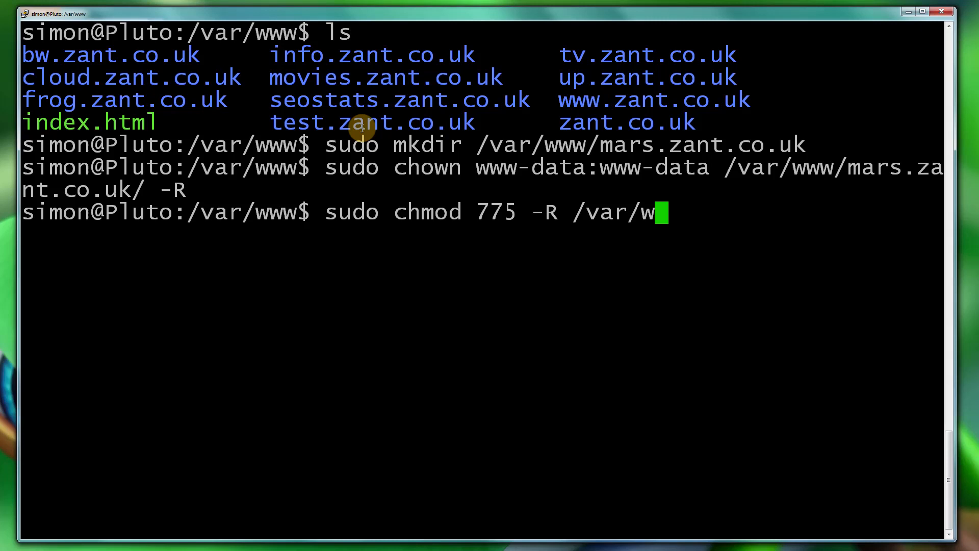
{"action": "type", "text": "ww/mars."}
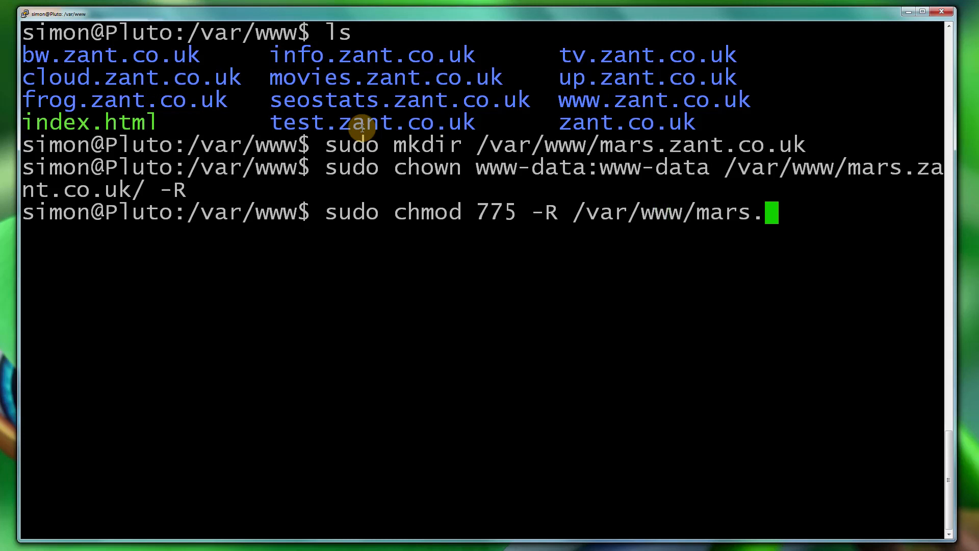
{"action": "type", "text": "zant"}
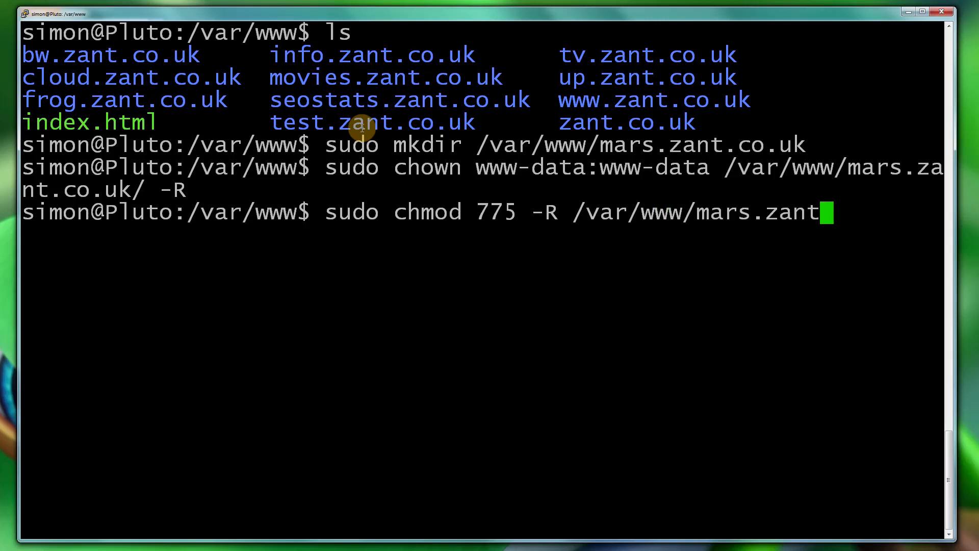
{"action": "type", "text": ".co."}
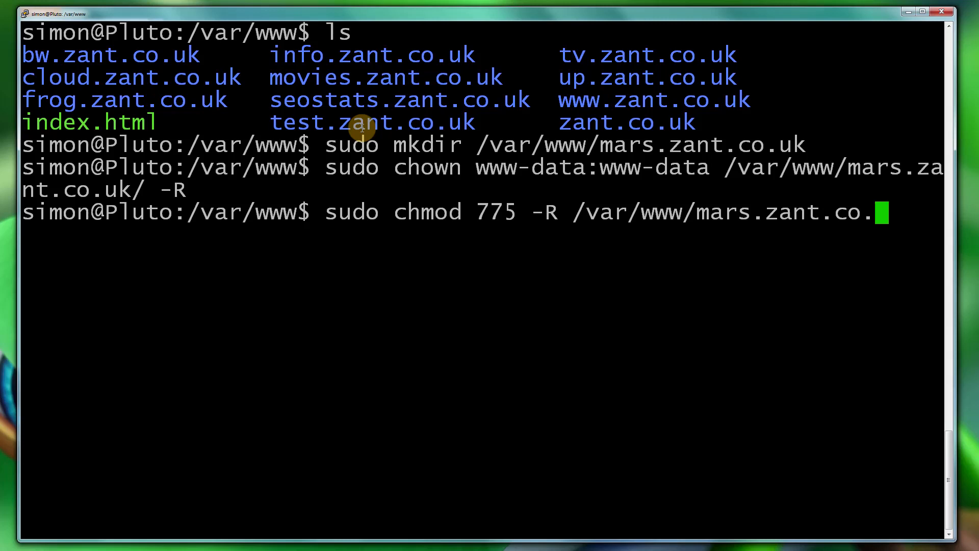
{"action": "type", "text": "uk"}
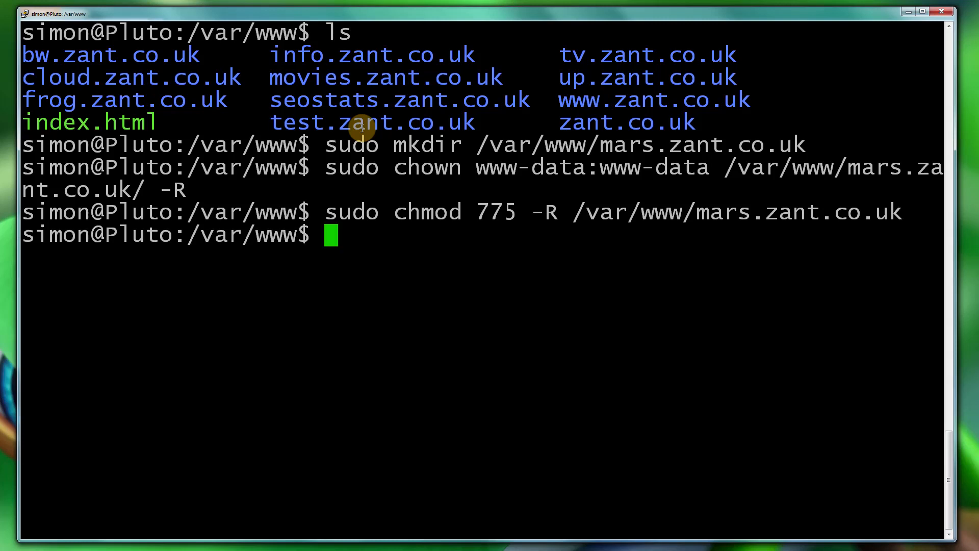
{"action": "mouse_move", "coordinate": [483, 143]}
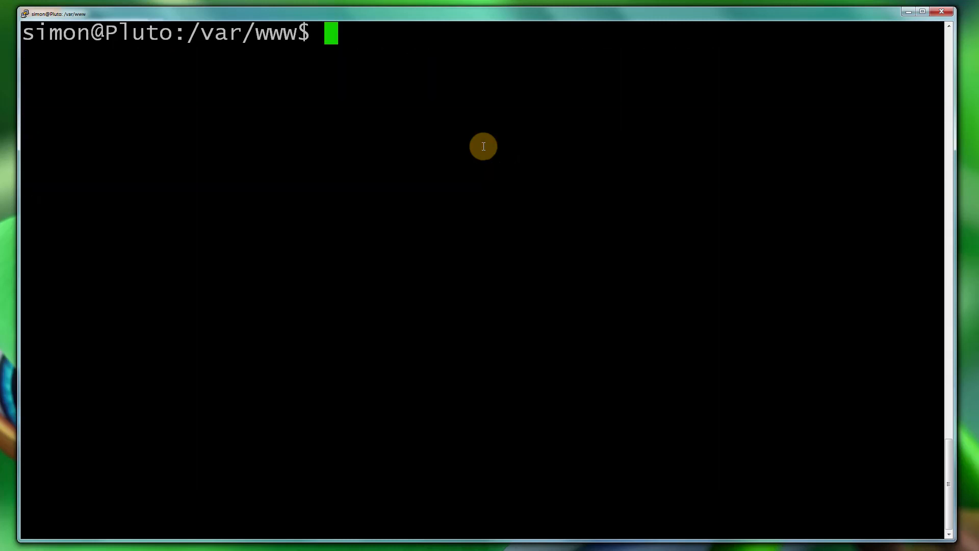
- Start a sudo cp command with source /etc/apache2/sites-available/default
{"action": "type", "text": "s"}
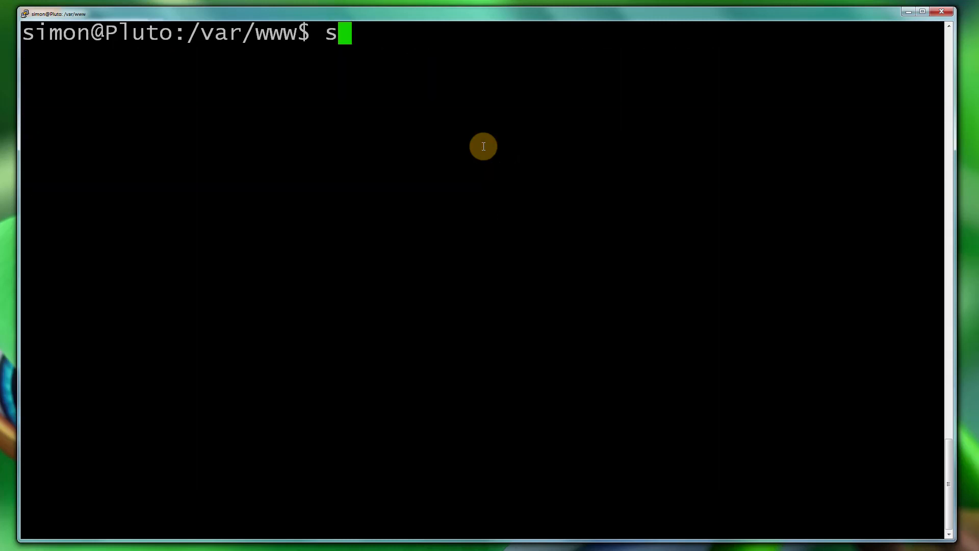
{"action": "type", "text": "udo"}
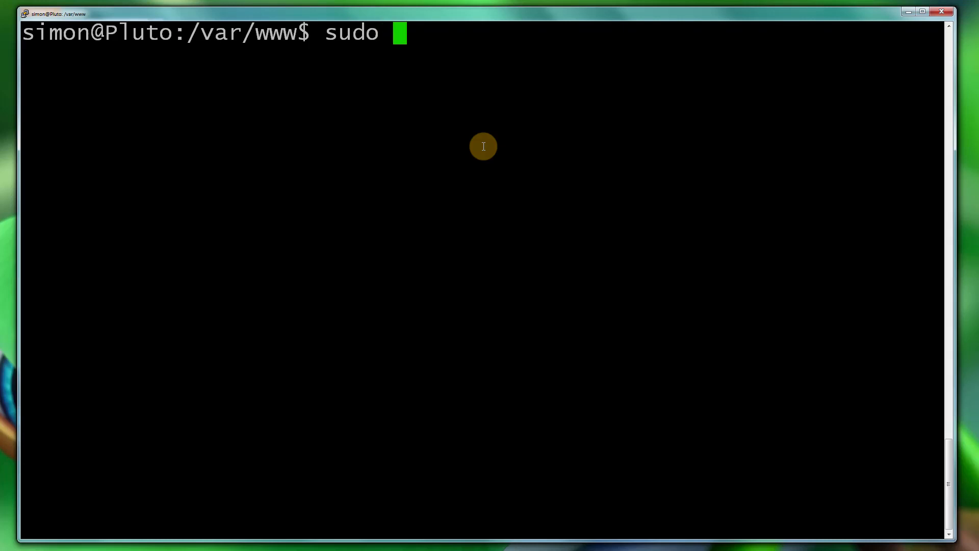
{"action": "type", "text": "cp"}
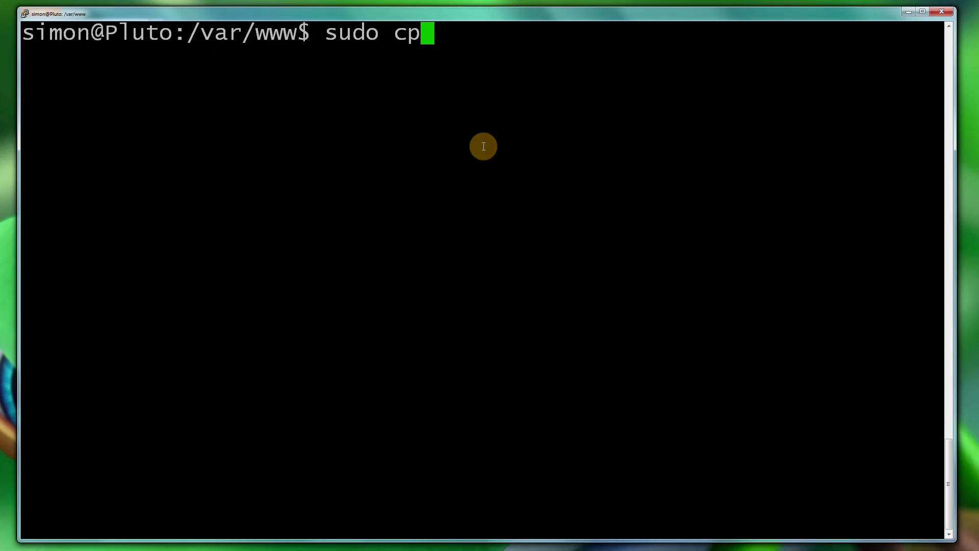
{"action": "type", "text": "/et"}
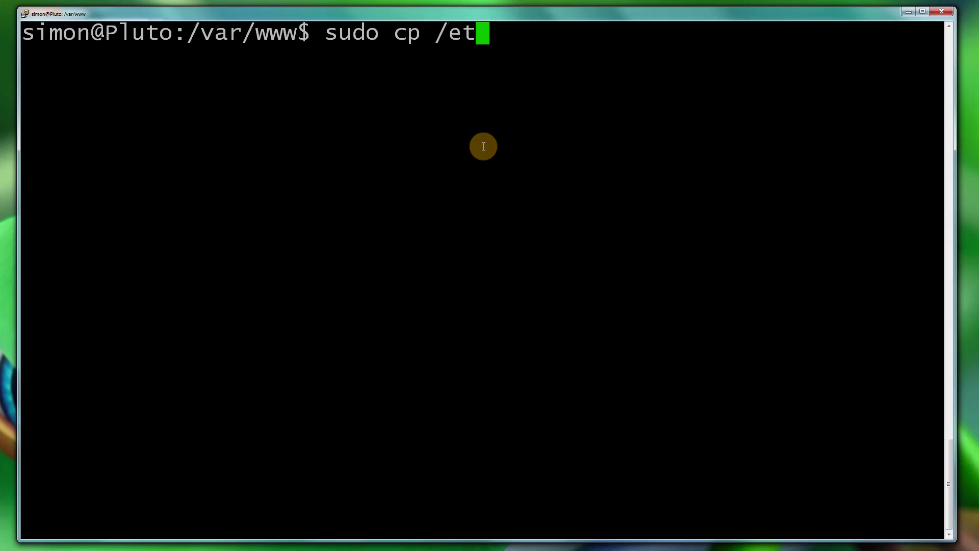
{"action": "type", "text": "c/apache"}
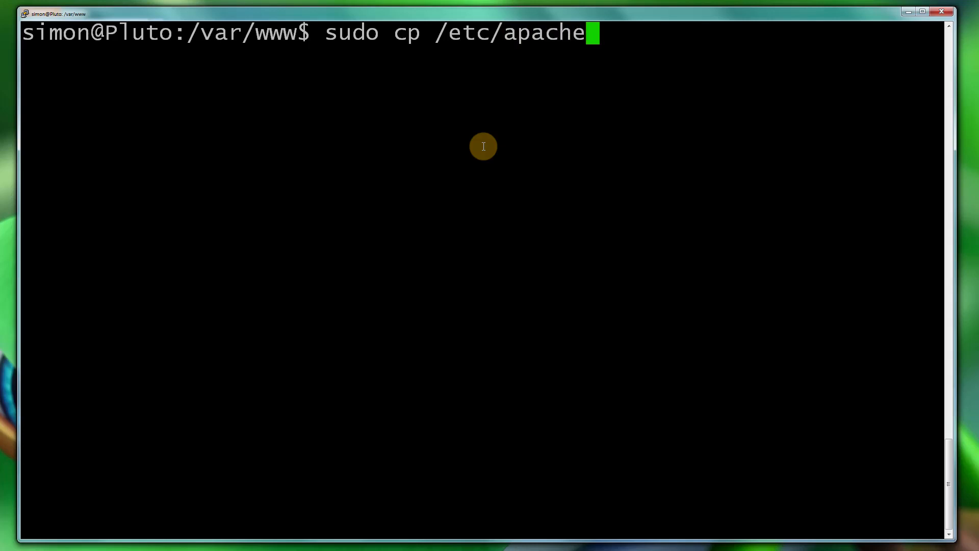
{"action": "type", "text": "2/sites-"}
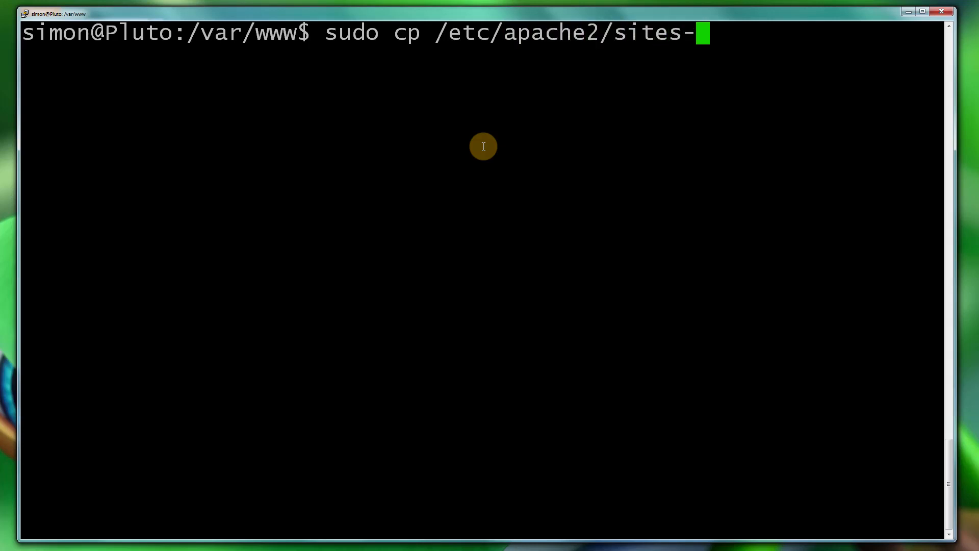
{"action": "type", "text": "avai"}
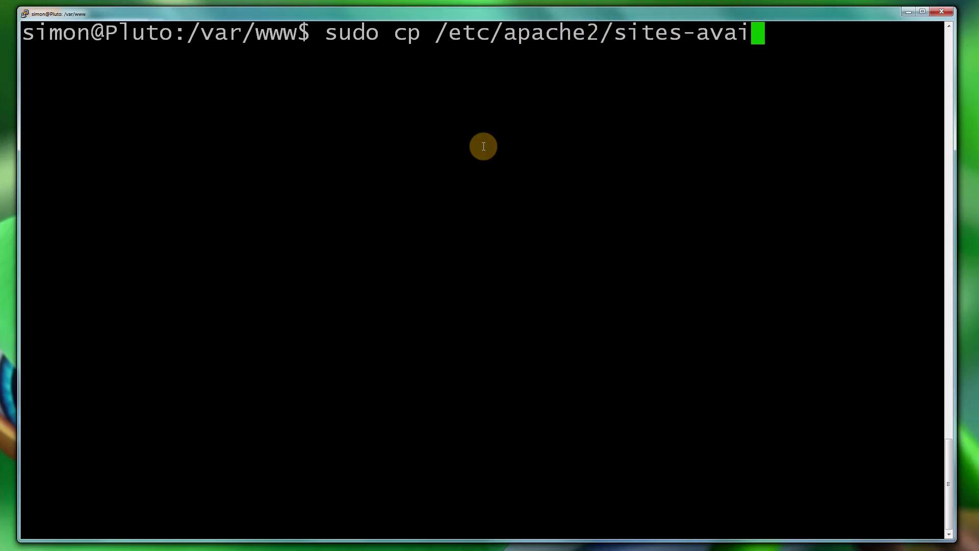
{"action": "type", "text": "lable"}
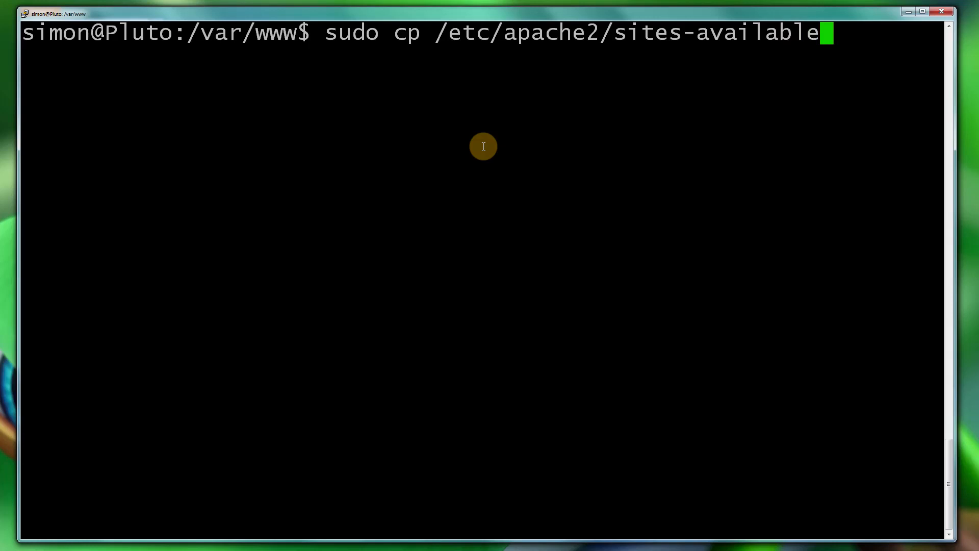
{"action": "type", "text": "/"}
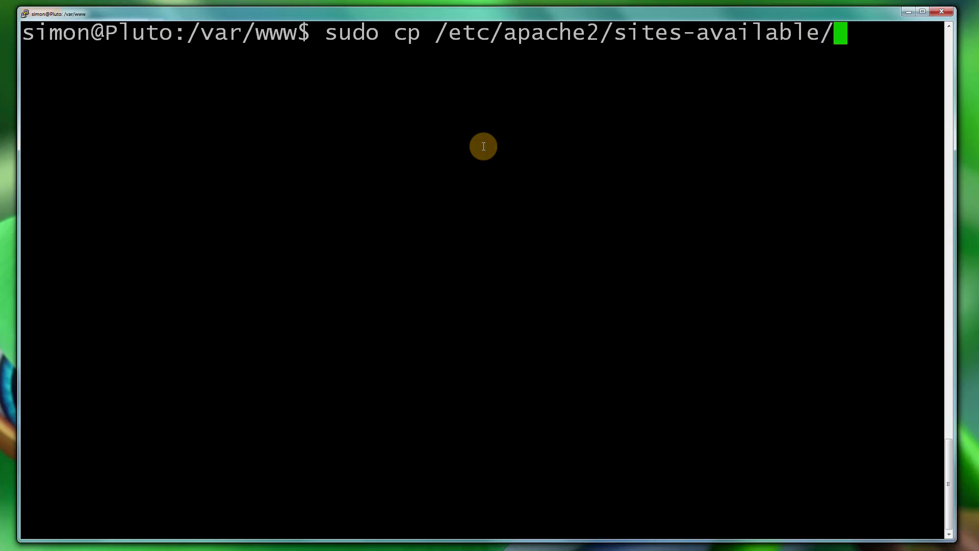
{"action": "type", "text": "default"}
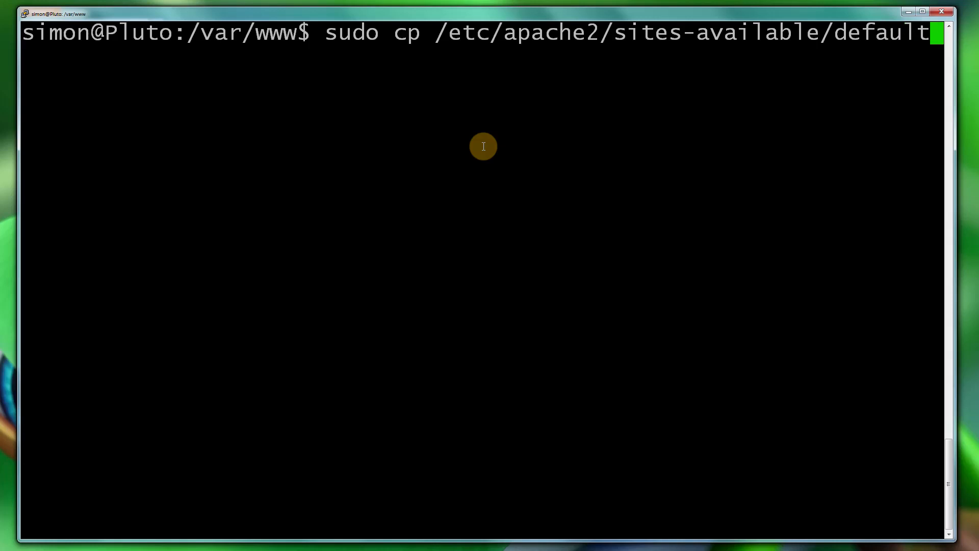
{"action": "key", "text": "Return"}
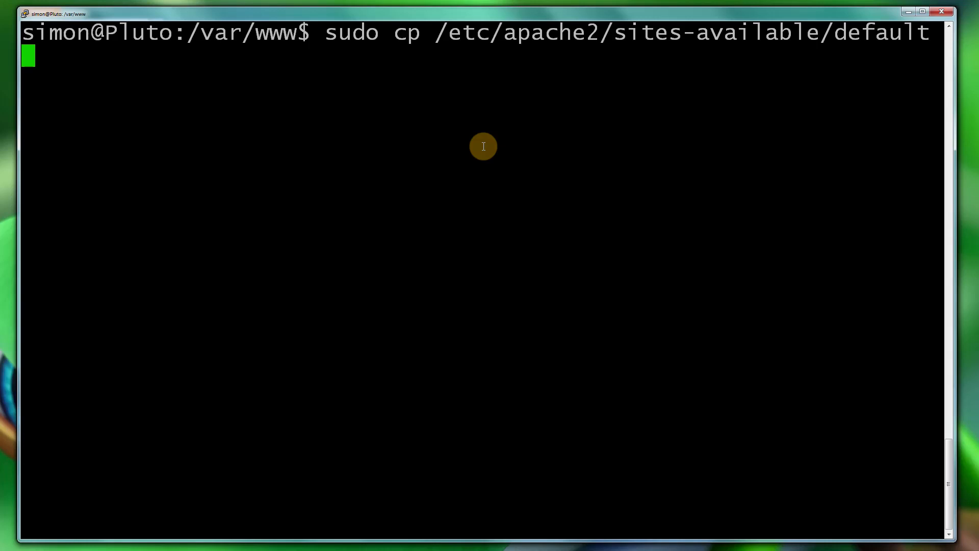
- Give the destination /etc/apache2/sites-available/mars.zant.co.uk and run the copy
{"action": "type", "text": "/etc"}
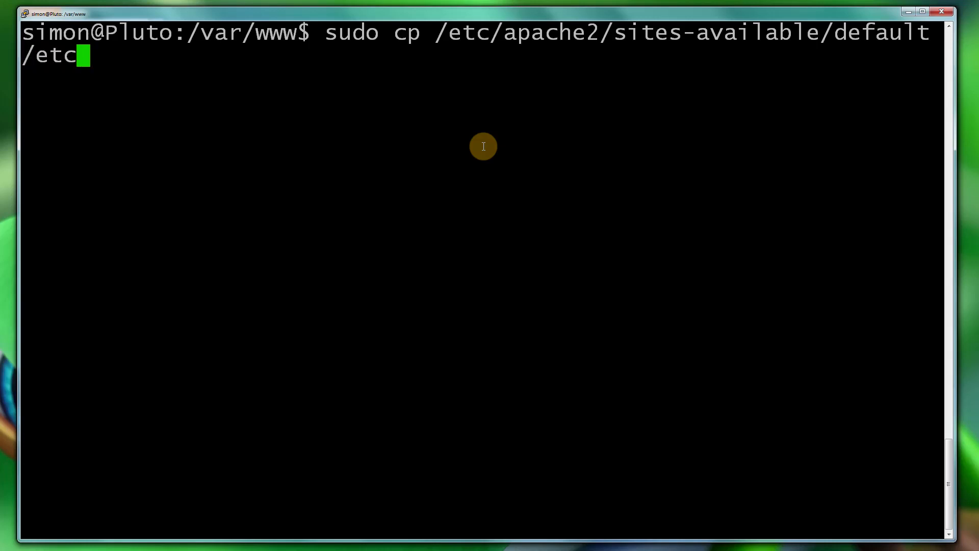
{"action": "type", "text": "/apache2"}
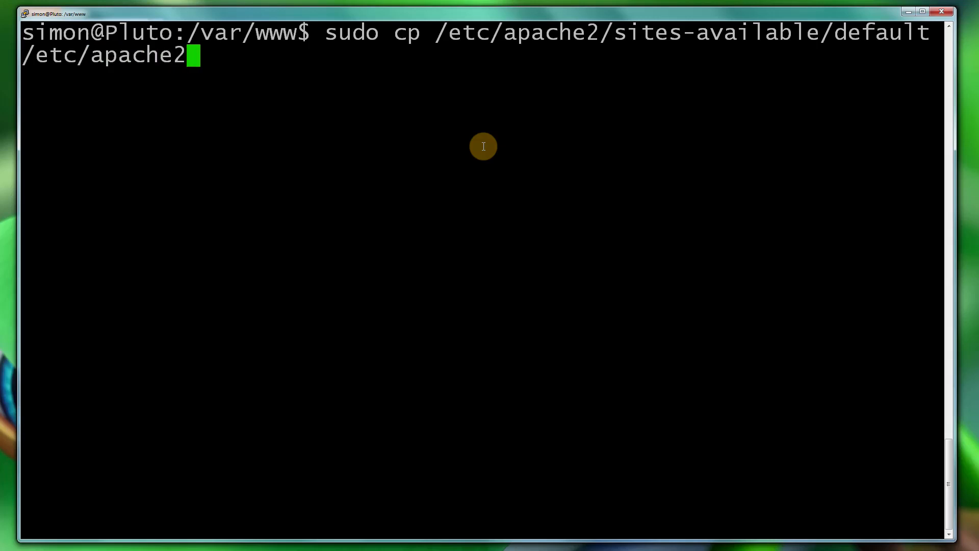
{"action": "type", "text": "/sites-"}
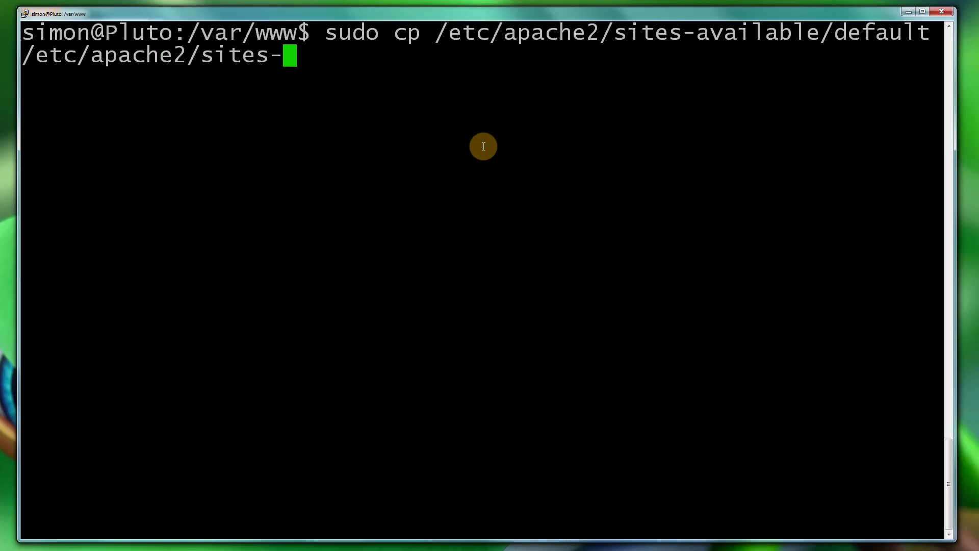
{"action": "type", "text": "avail"}
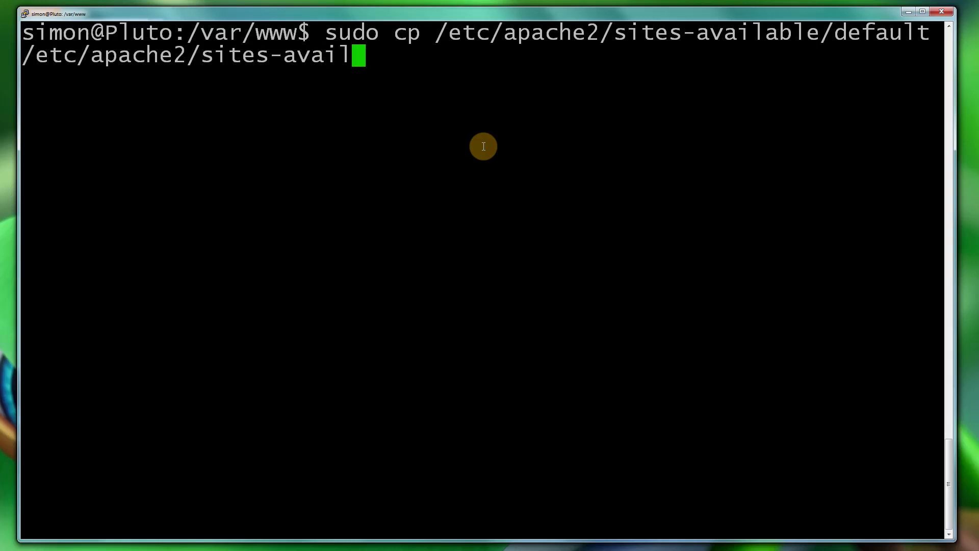
{"action": "type", "text": "able/"}
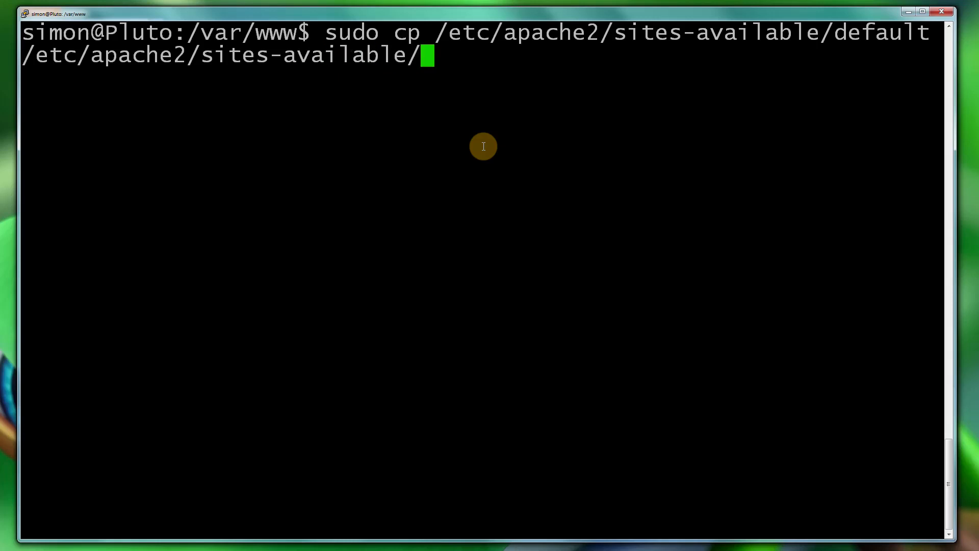
{"action": "type", "text": "mars.zant.co.uk"}
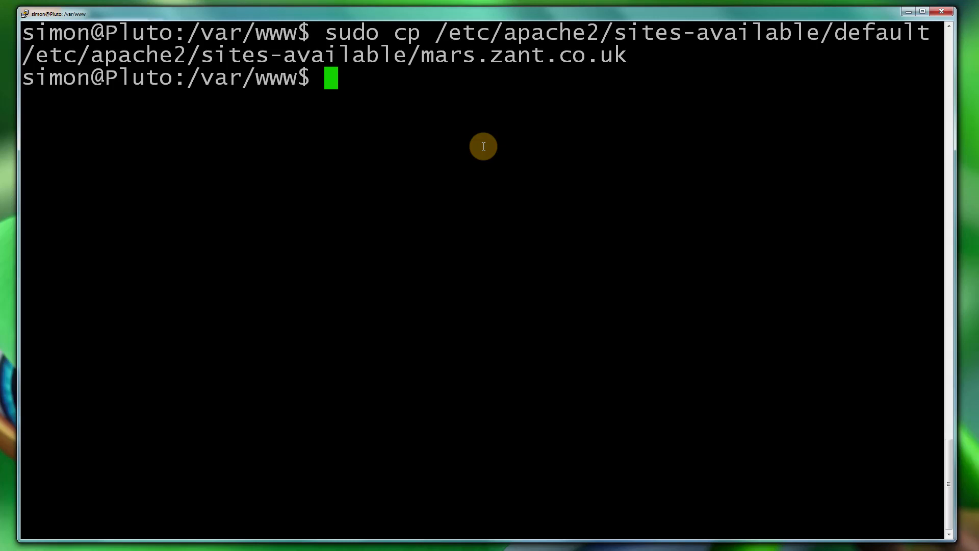
- Run sudo pico /etc/apache2/sites-available/mars.zant.co.uk to edit the config in nano
{"action": "type", "text": "suo"}
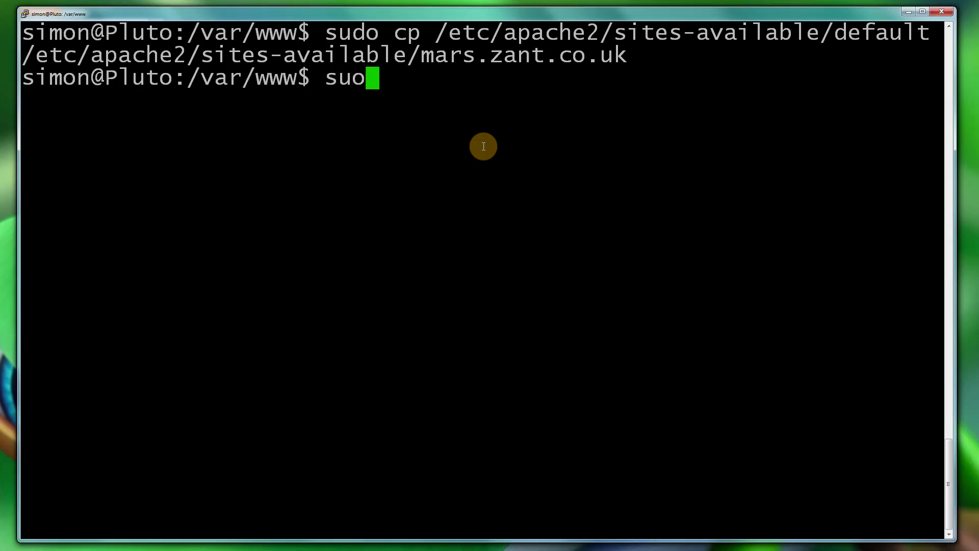
{"action": "type", "text": "do"}
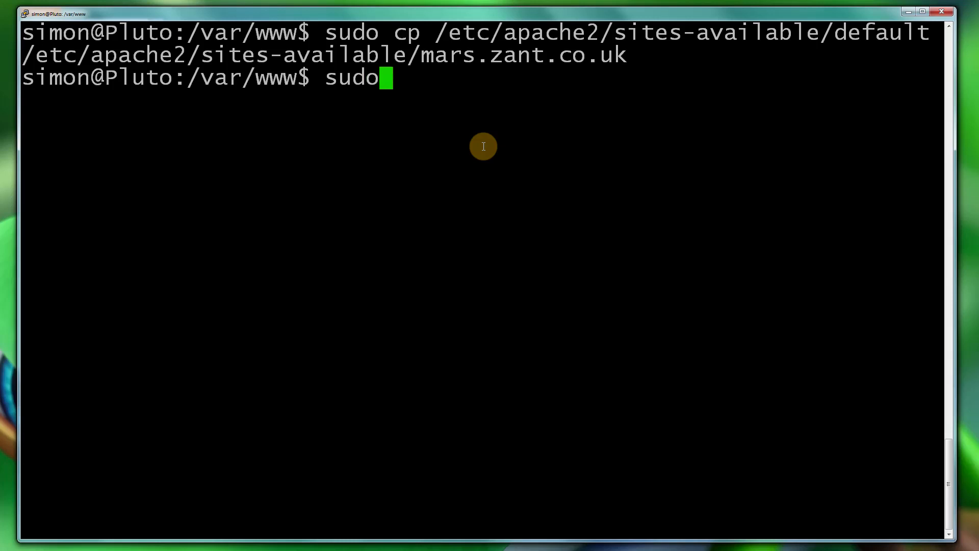
{"action": "type", "text": "p"}
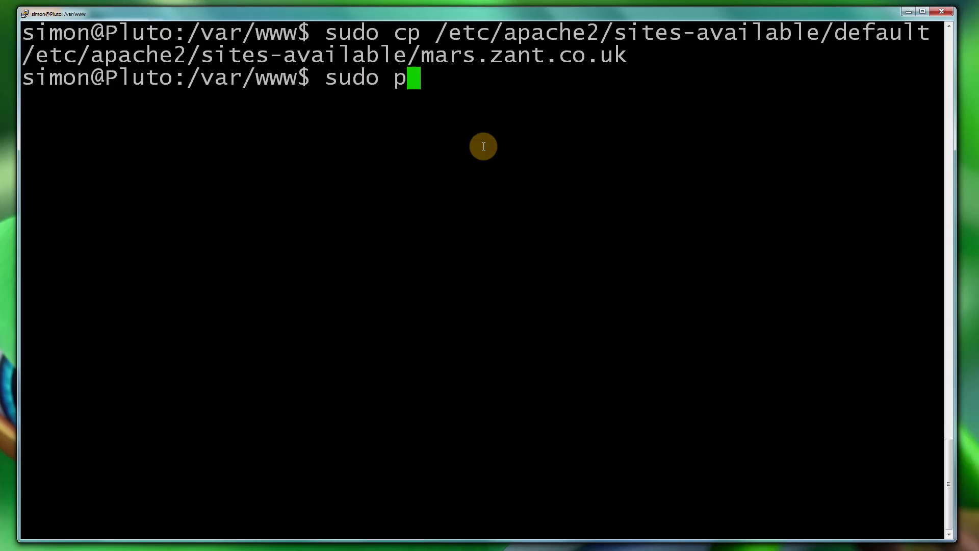
{"action": "type", "text": "ico /et"}
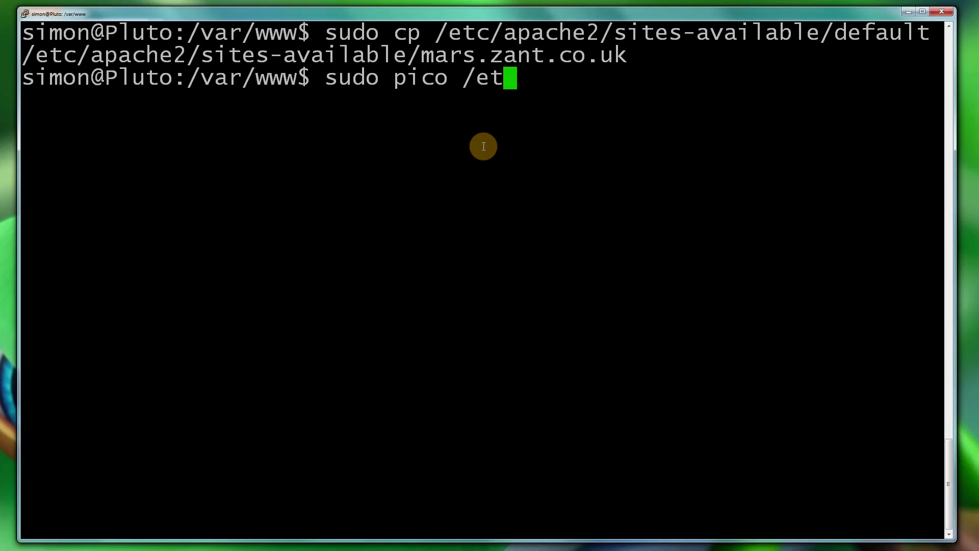
{"action": "type", "text": "c"}
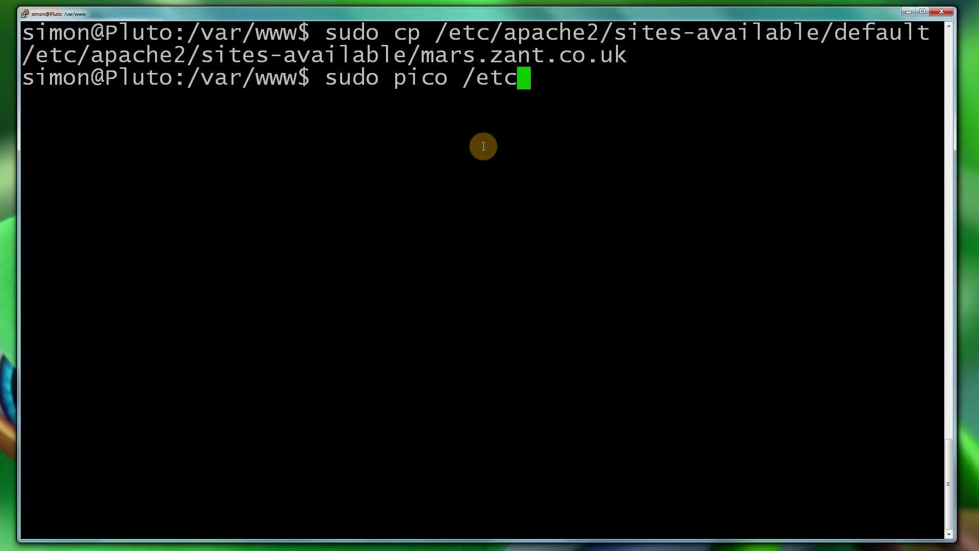
{"action": "type", "text": "/apache2/"}
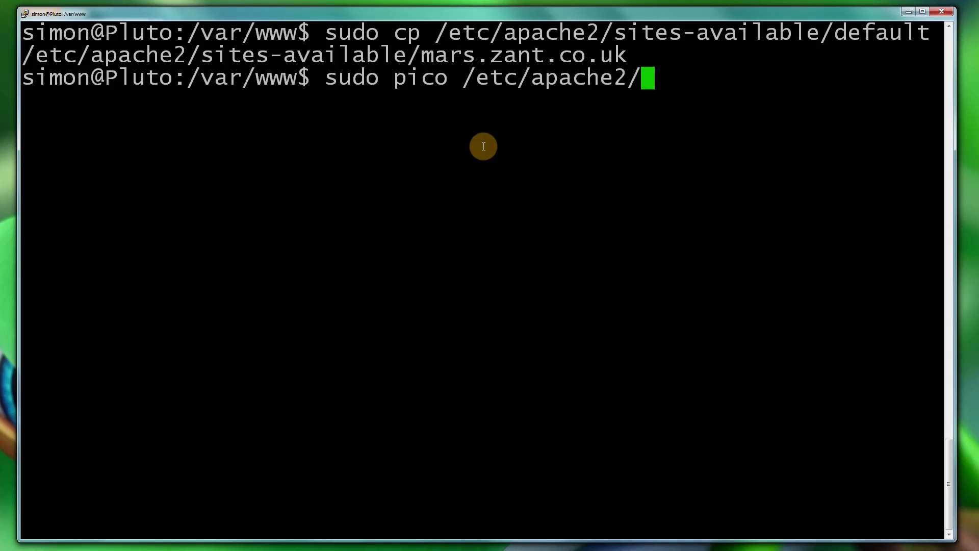
{"action": "type", "text": "sites-avaib"}
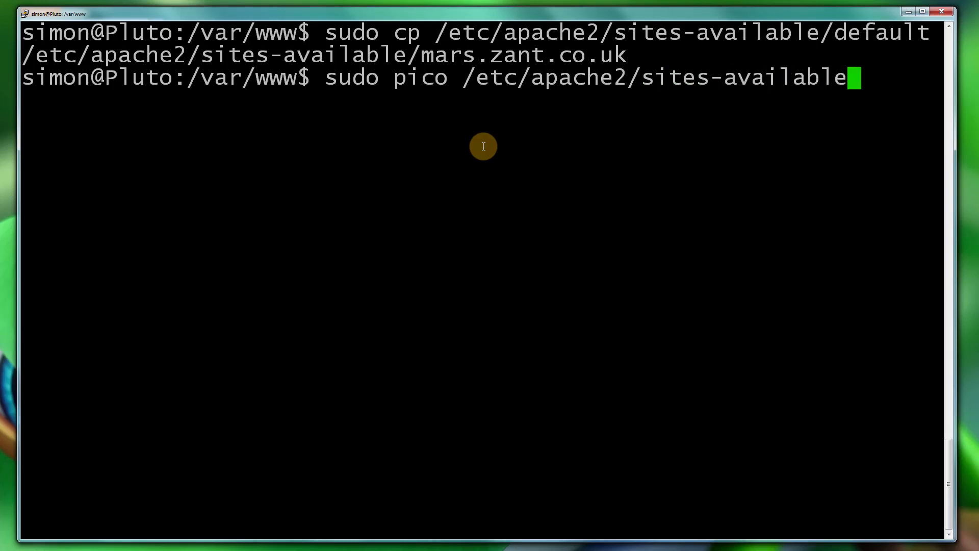
{"action": "type", "text": "/mars"}
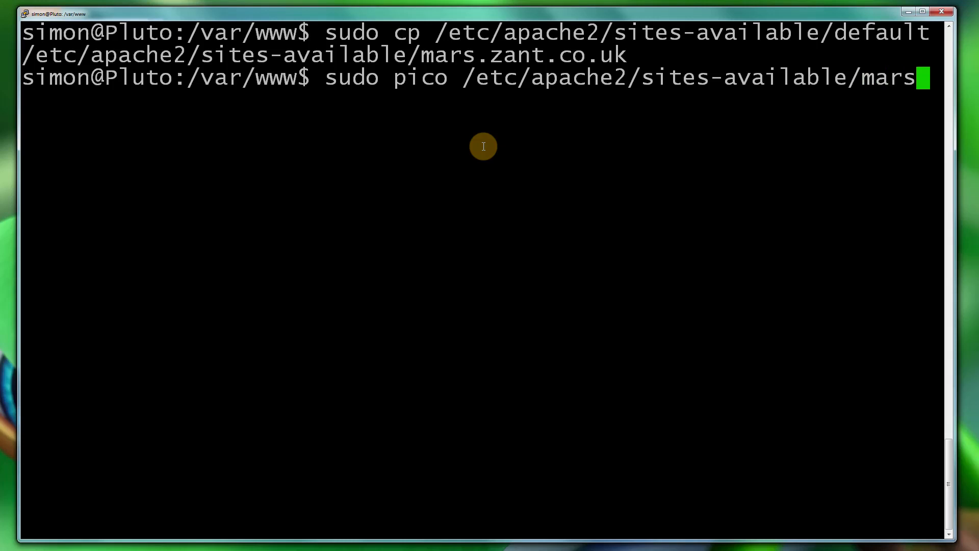
{"action": "type", "text": ".zant.co.y"}
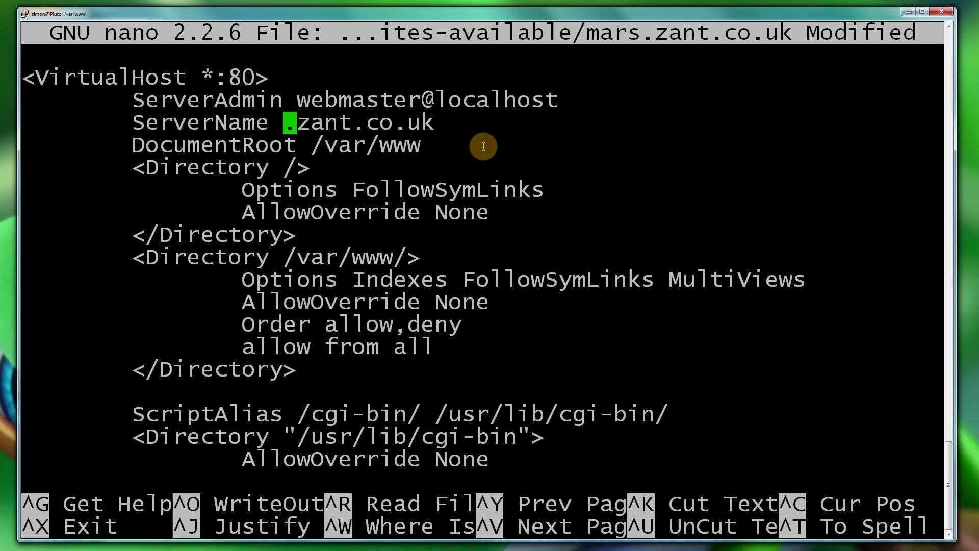
- Set ServerName to mars.zant.co.uk and DocumentRoot/Directory to /var/www/mars.zant.co.uk/
{"action": "type", "text": "mars"}
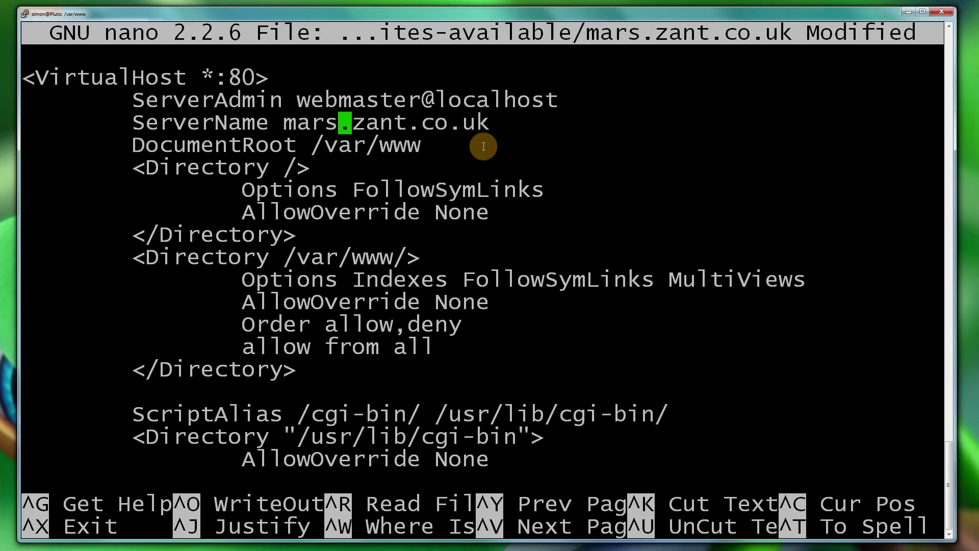
{"action": "type", "text": "/mars"}
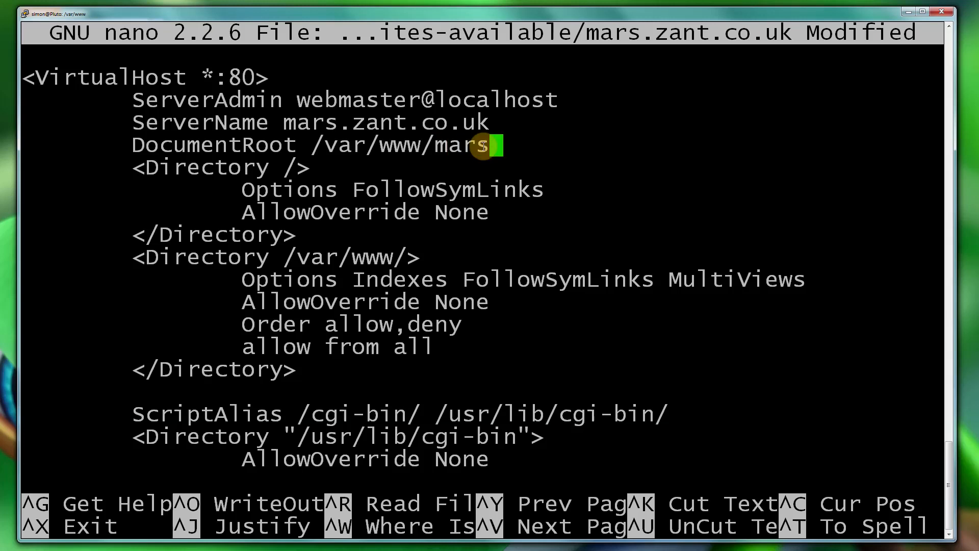
{"action": "type", "text": ".zant.c"}
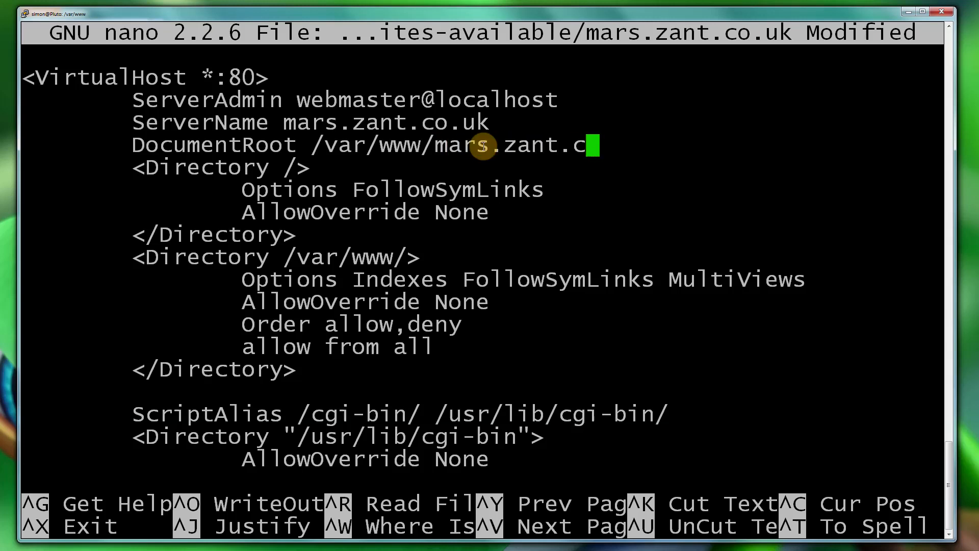
{"action": "type", "text": "o.uk/"}
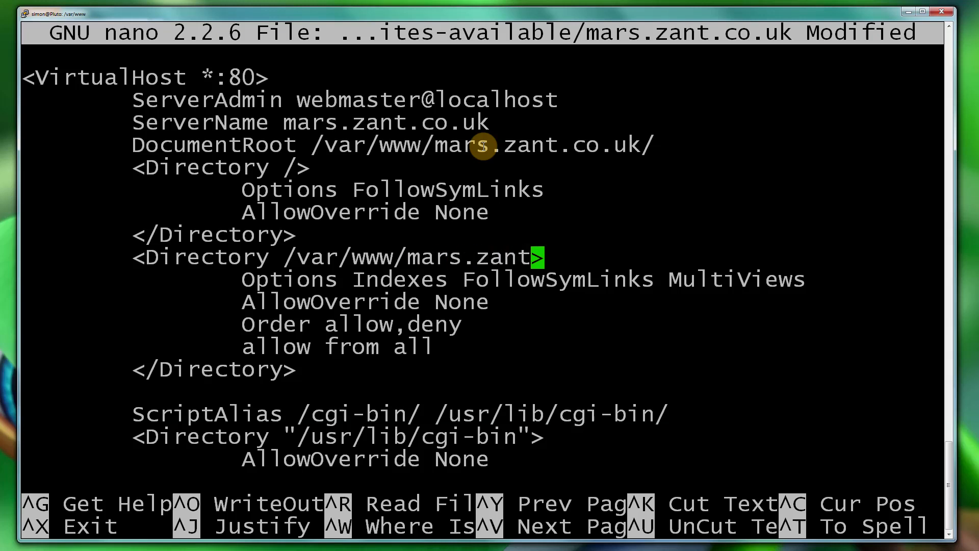
{"action": "type", "text": ".co.uk/"}
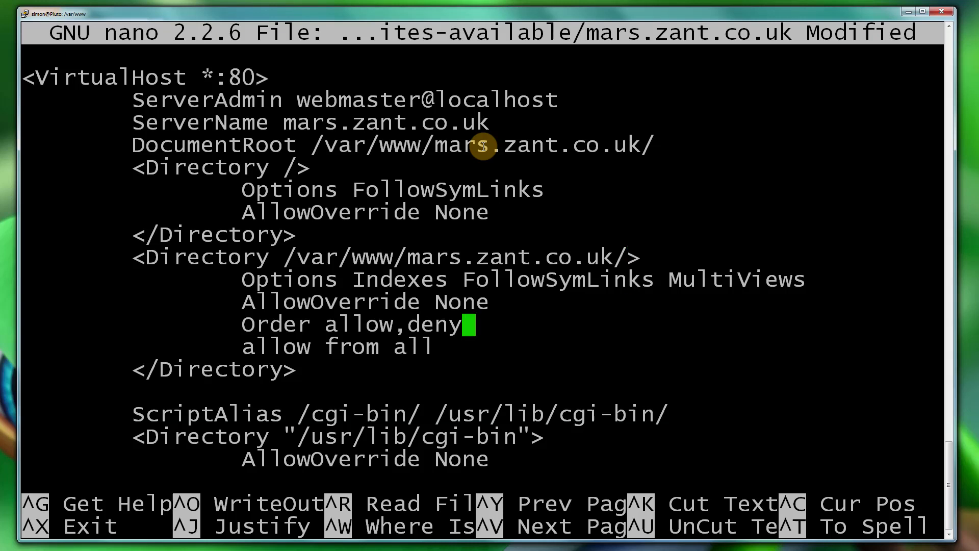
- Change AllowOverride None to All, then save the configuration with Ctrl+O
{"action": "scroll", "scroll_direction": "down", "scroll_amount": 3}
{"action": "type", "text": "All"}
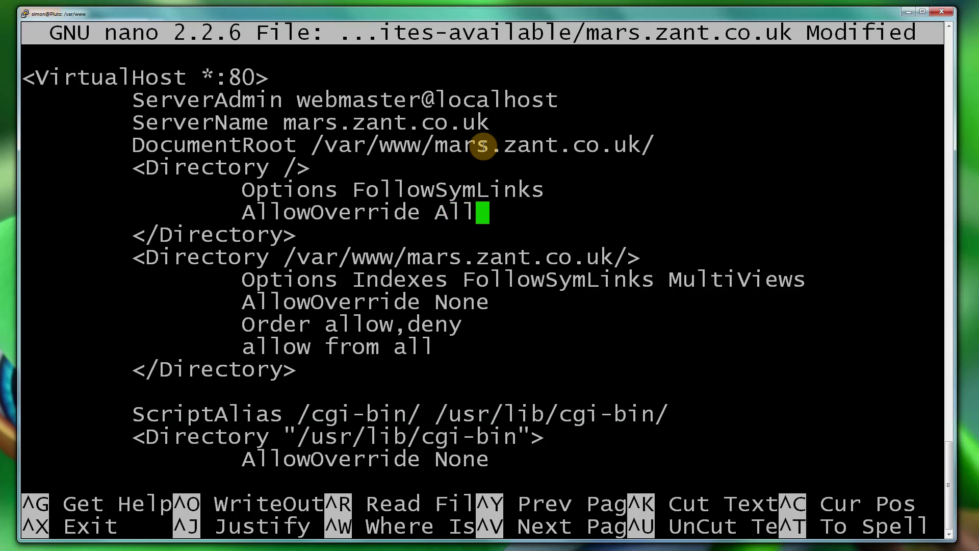
{"action": "key", "text": "Down"}
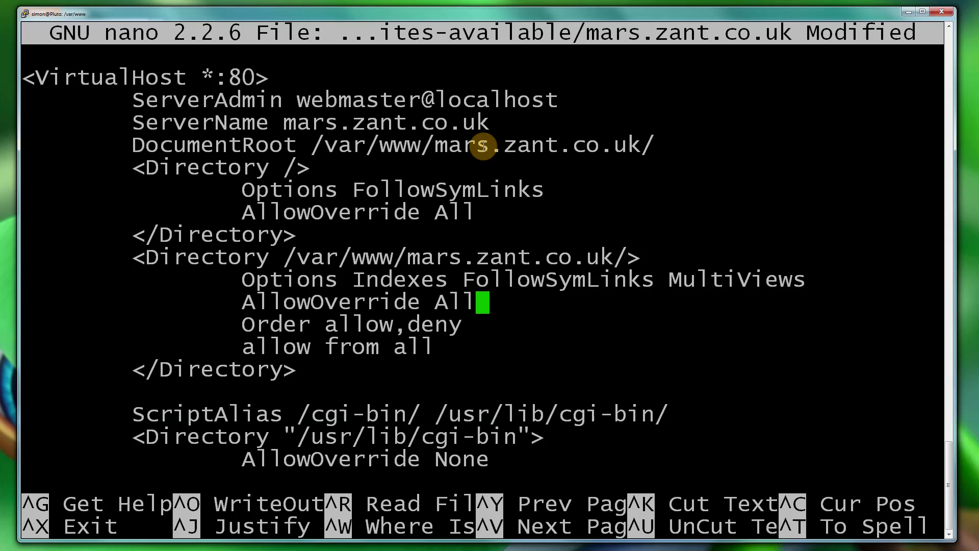
{"action": "key", "text": "ctrl+o"}
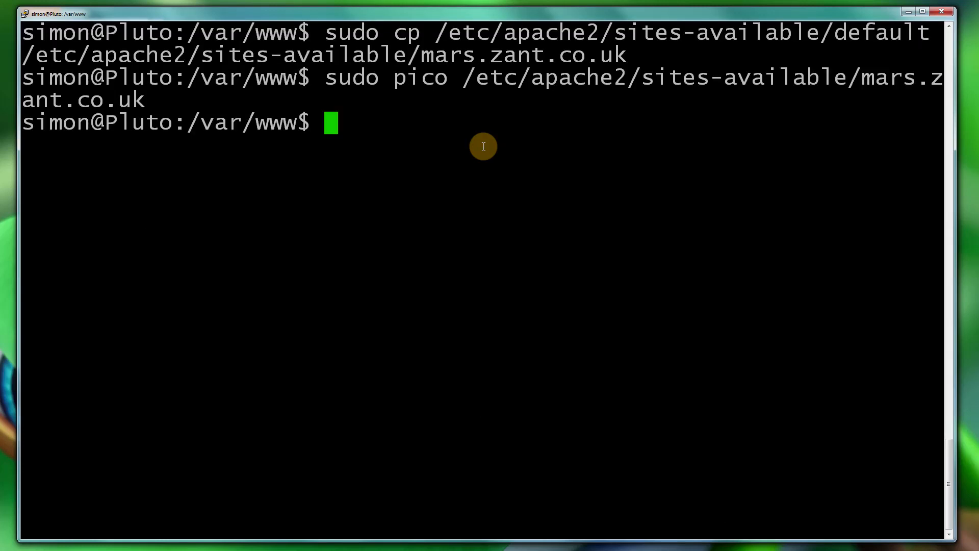
- Clear the terminal and run sudo a2ensite mars.zant.co.uk to enable the site
{"action": "type", "text": "su"}
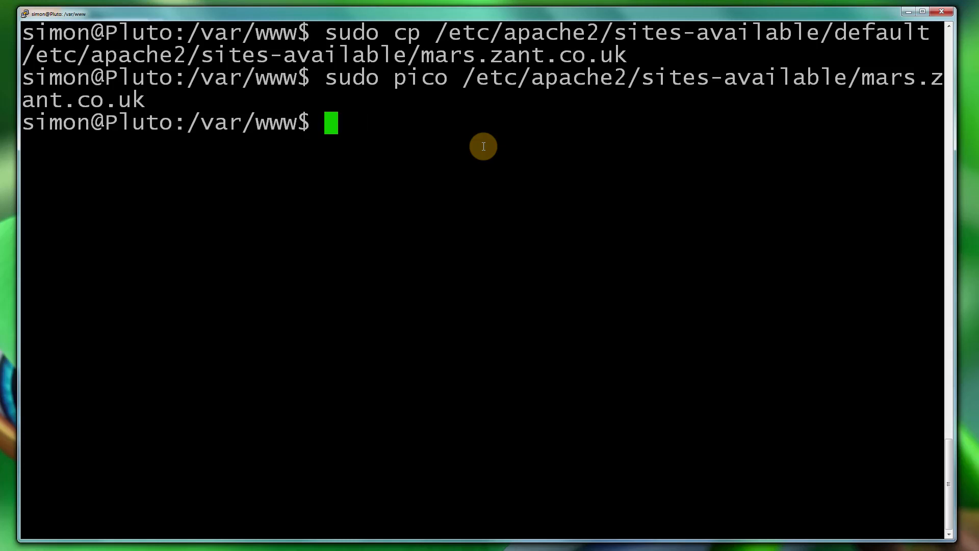
{"action": "type", "text": "clea"}
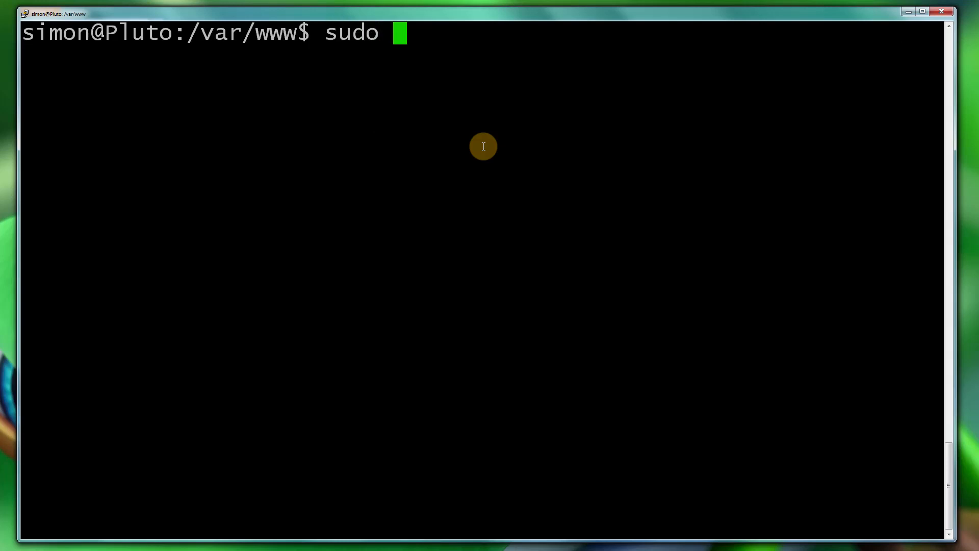
{"action": "type", "text": "a2ens"}
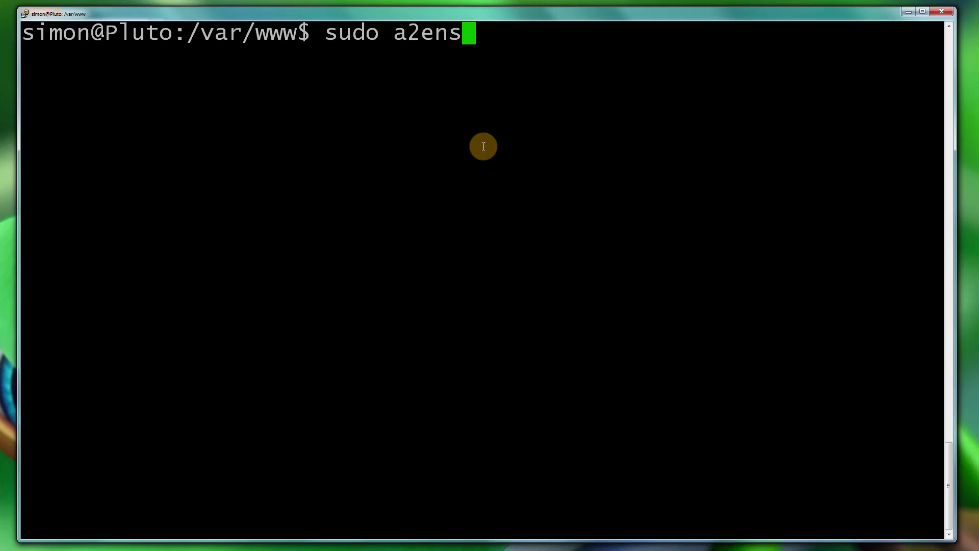
{"action": "type", "text": "ite"}
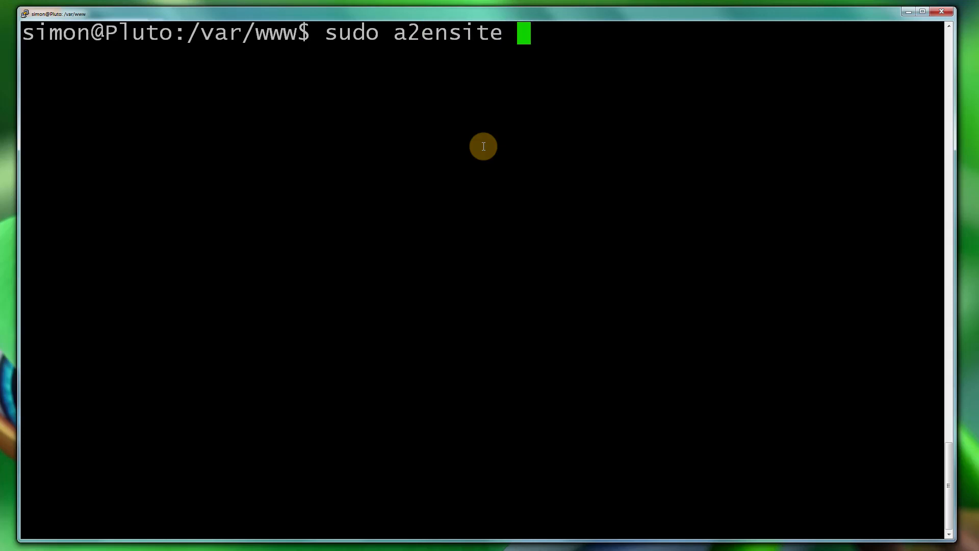
{"action": "type", "text": "mars.zant.co.uk"}
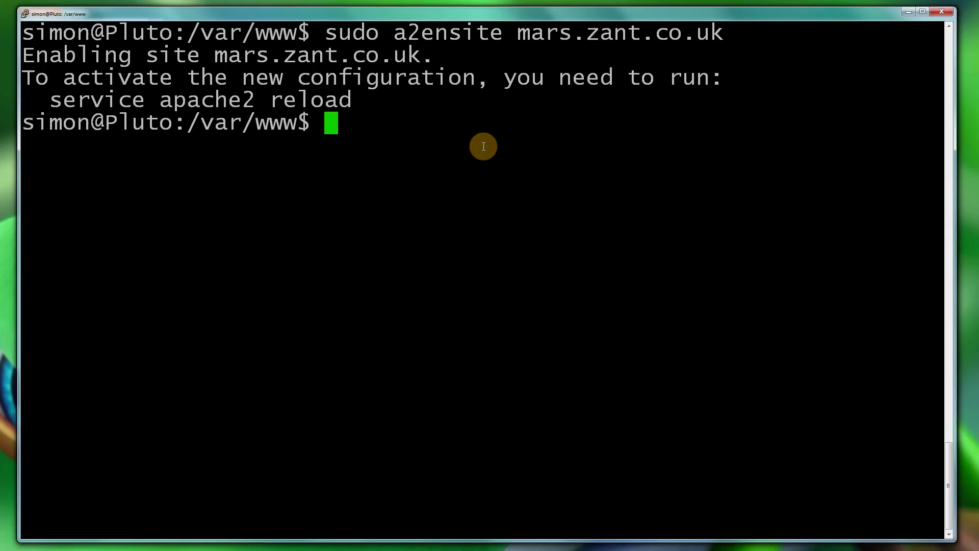
- Run sudo service apache2 reload so the new site takes effect
{"action": "type", "text": "sudo s"}
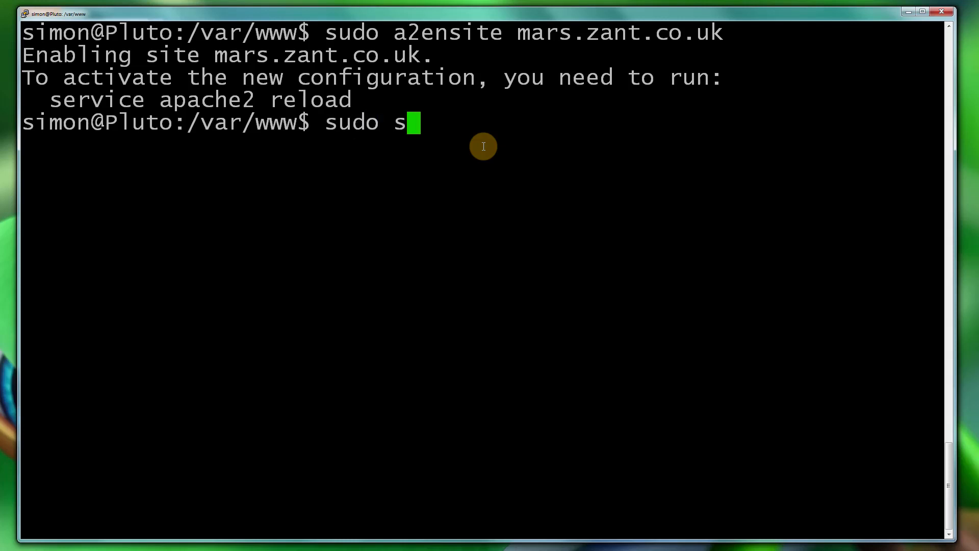
{"action": "type", "text": "ervice apac"}
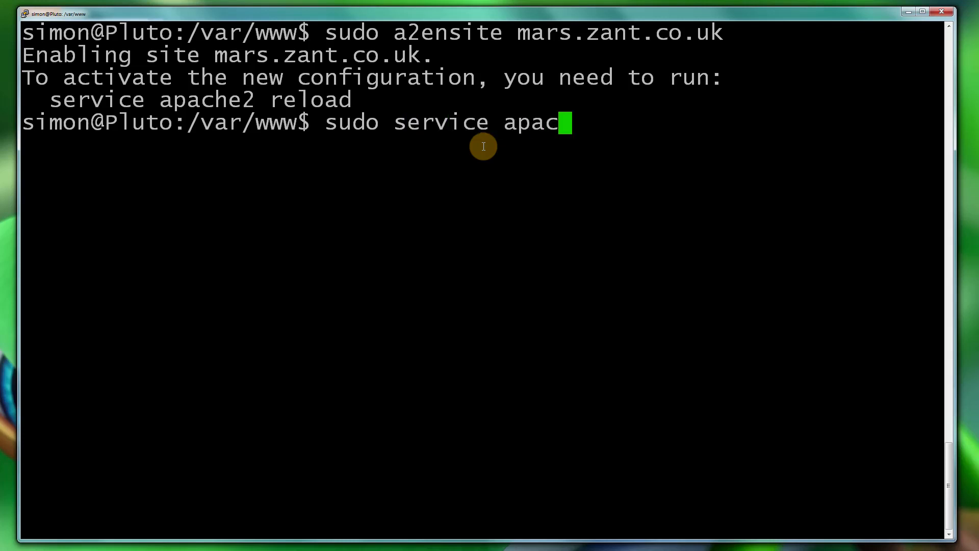
{"action": "type", "text": "he2 reload"}
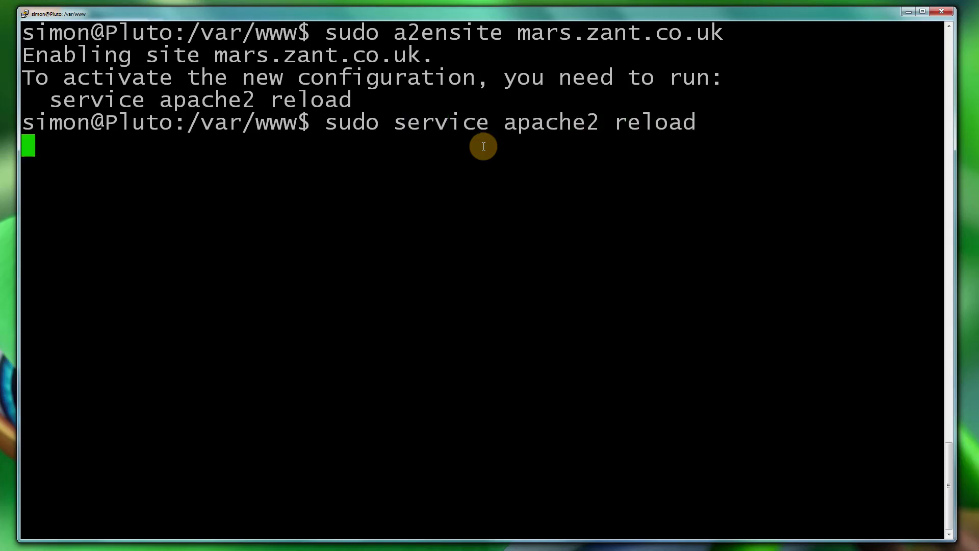
{"action": "key", "text": "enter"}
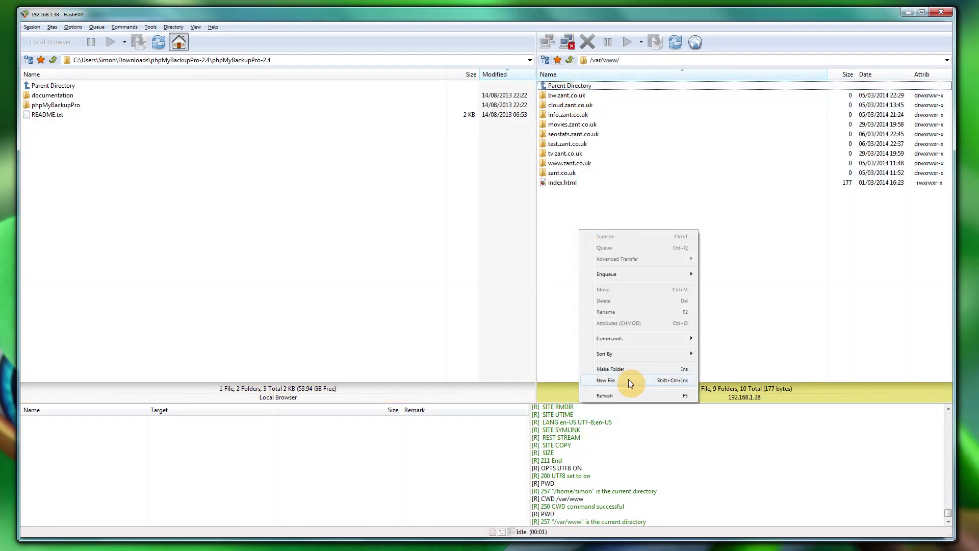
- Refresh the remote pane, enter mars.zant.co.uk and create a new index.html file there
{"action": "left_click", "coordinate": [604, 396]}
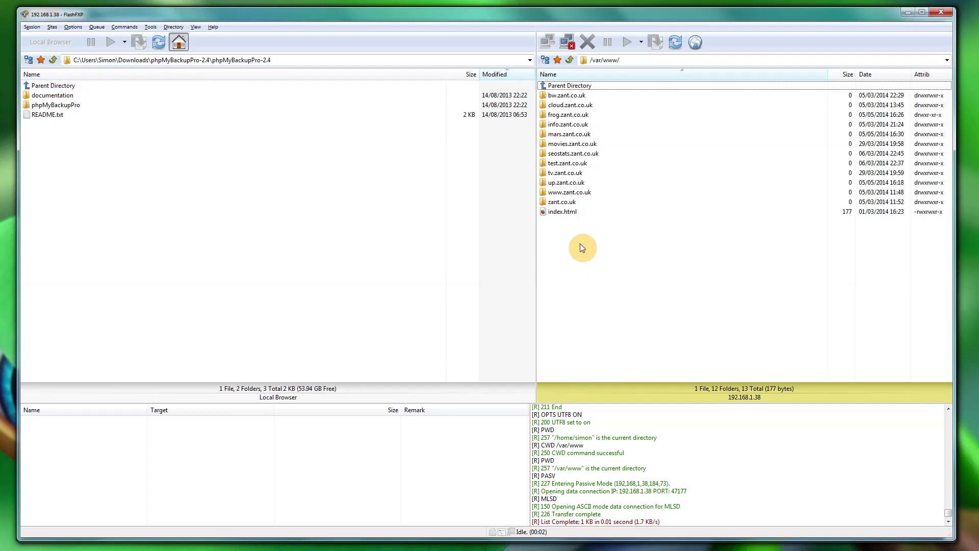
{"action": "double_click", "coordinate": [569, 133]}
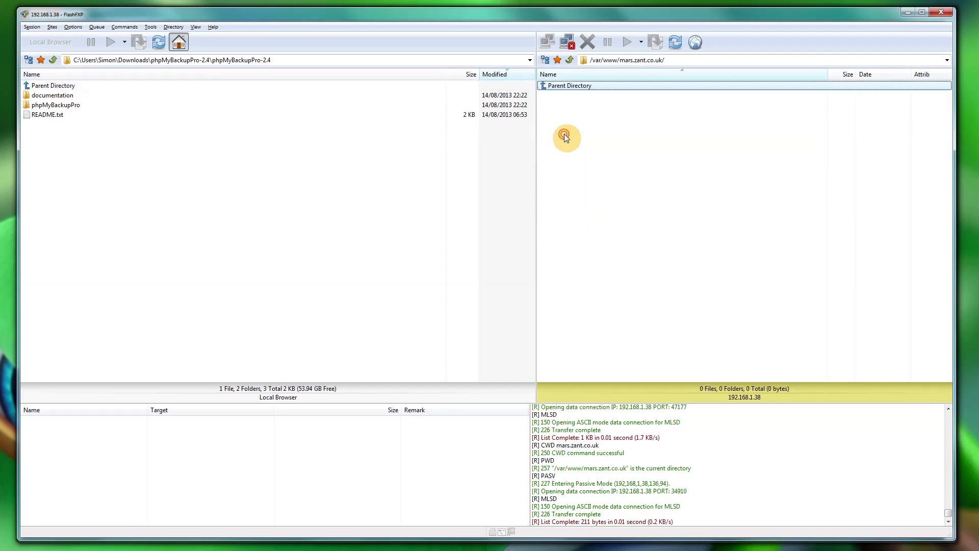
{"action": "right_click", "coordinate": [565, 137]}
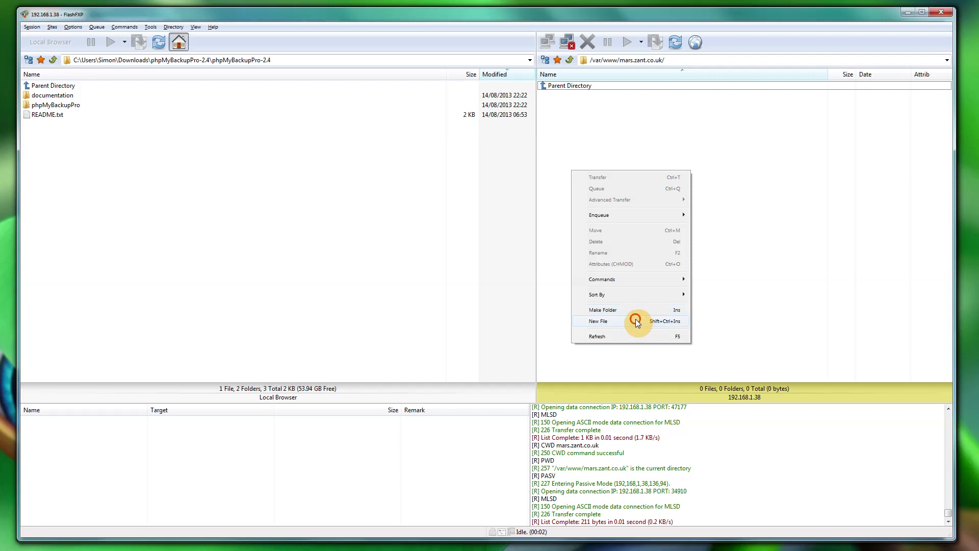
{"action": "left_click", "coordinate": [599, 321]}
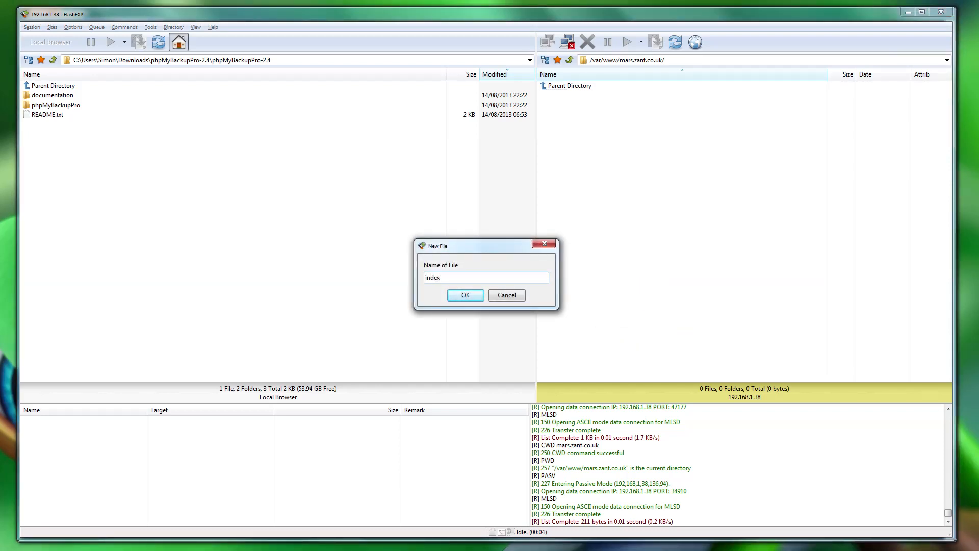
{"action": "left_click", "coordinate": [465, 295]}
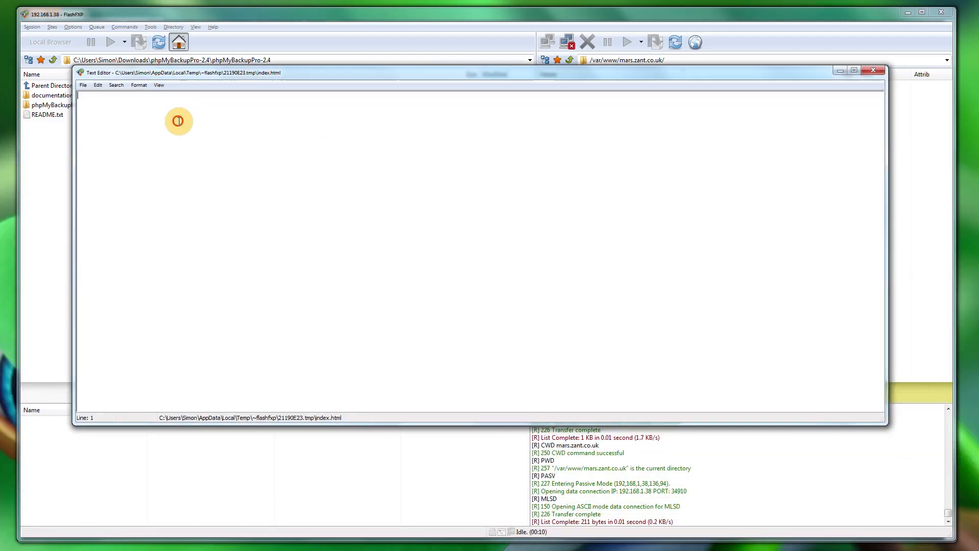
- Enlarge the editor font via Format > Set Font for easier typing
{"action": "left_click", "coordinate": [138, 85]}
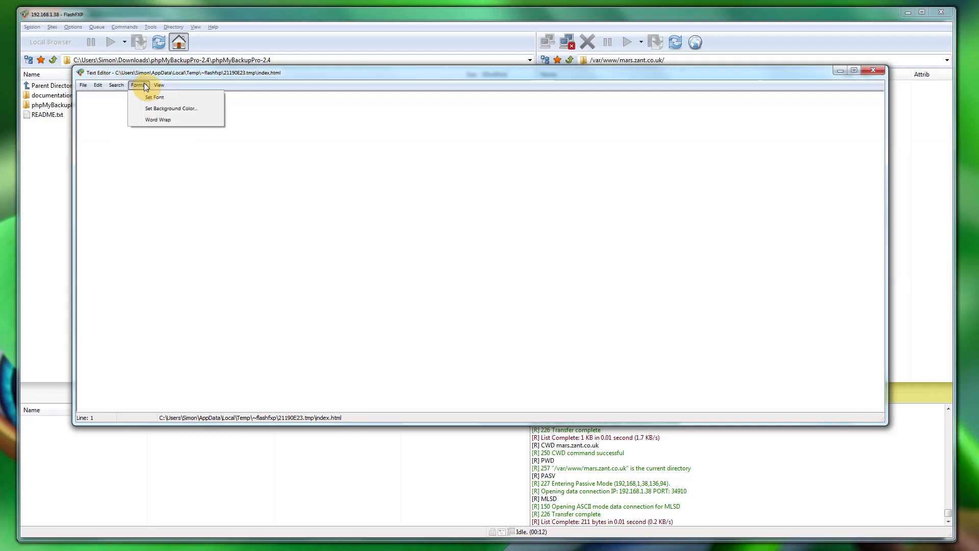
{"action": "left_click", "coordinate": [154, 97]}
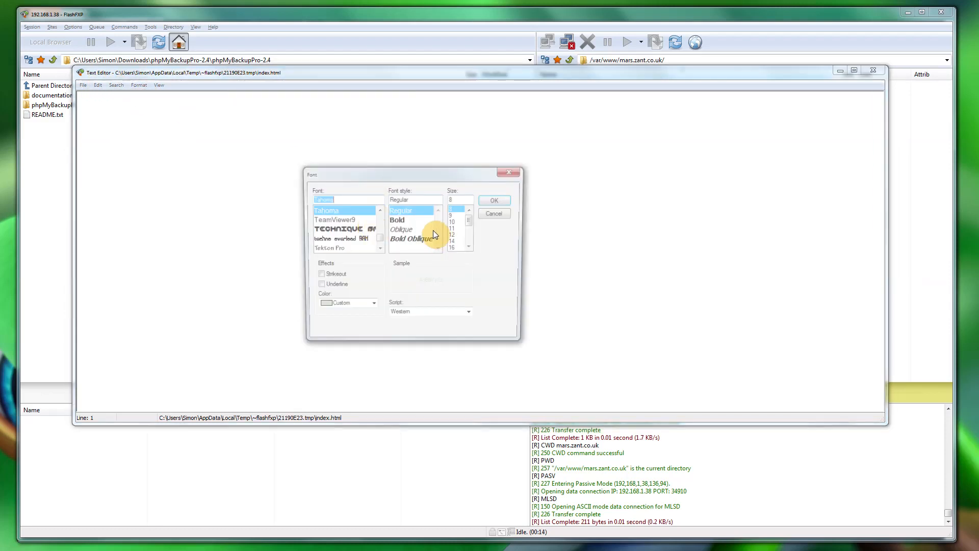
{"action": "left_click", "coordinate": [470, 242]}
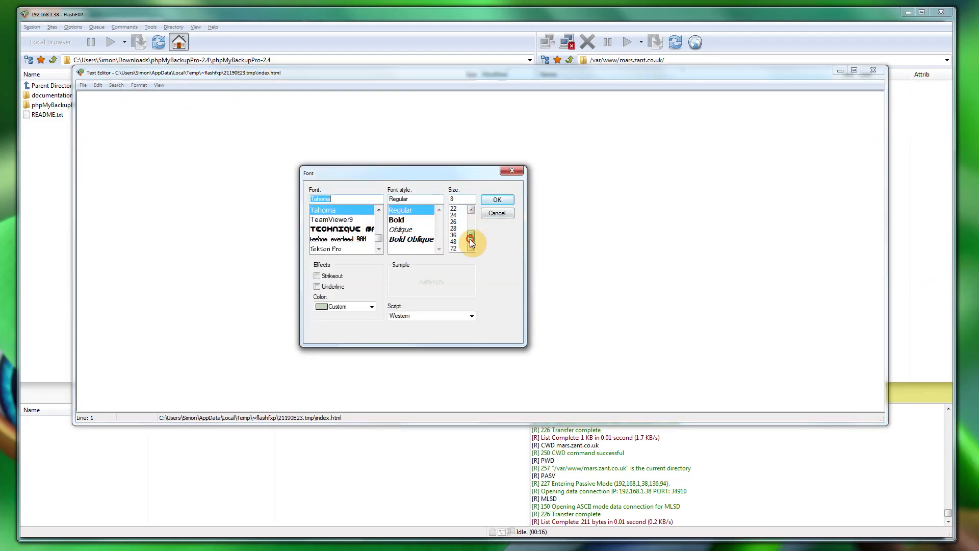
{"action": "left_click", "coordinate": [496, 199]}
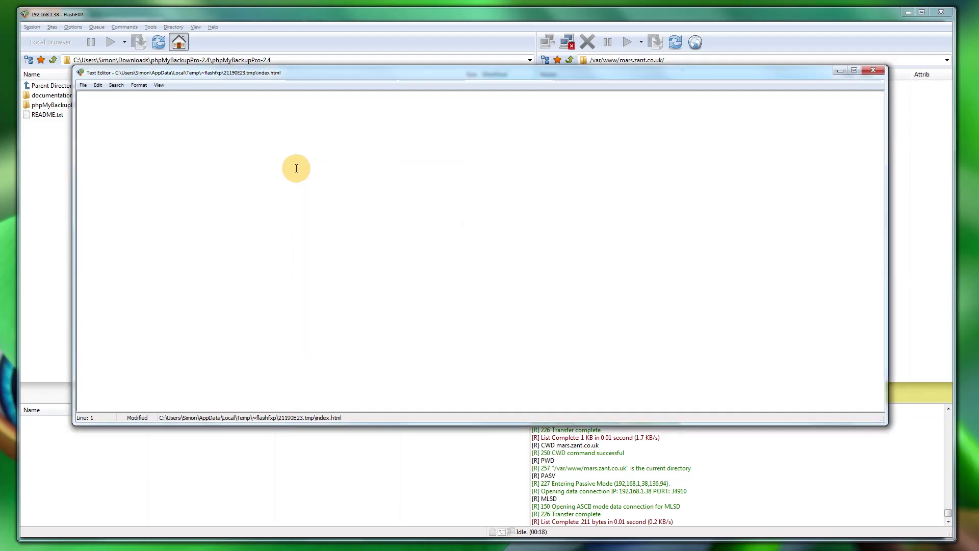
- Write the HTML markup with an <h1> 'Local Test' heading into index.html
{"action": "type", "text": "<"}
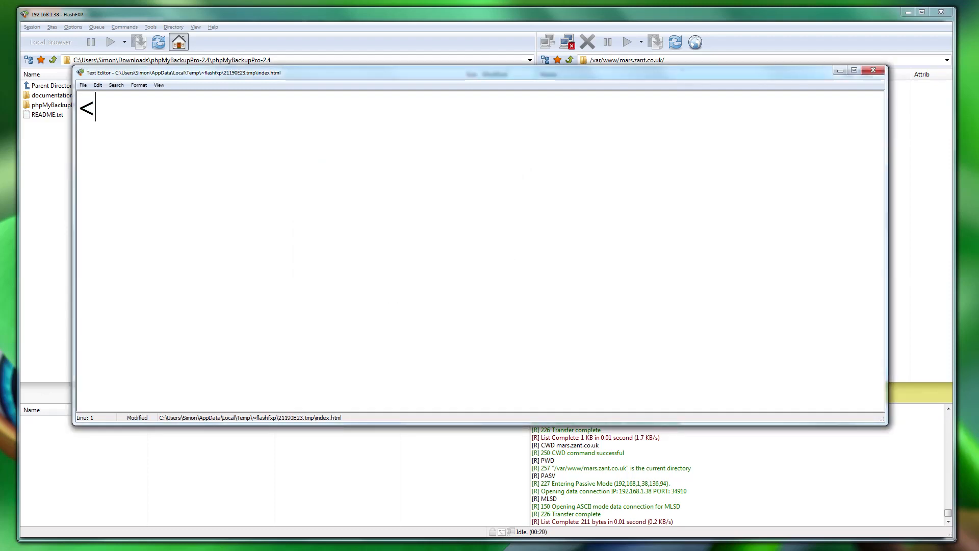
{"action": "type", "text": "html>"}
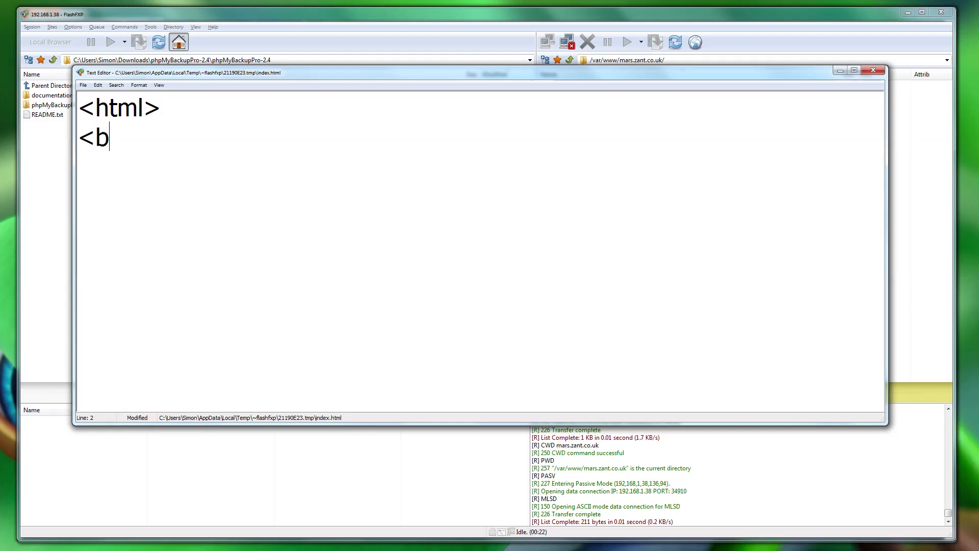
{"action": "type", "text": "ody>"}
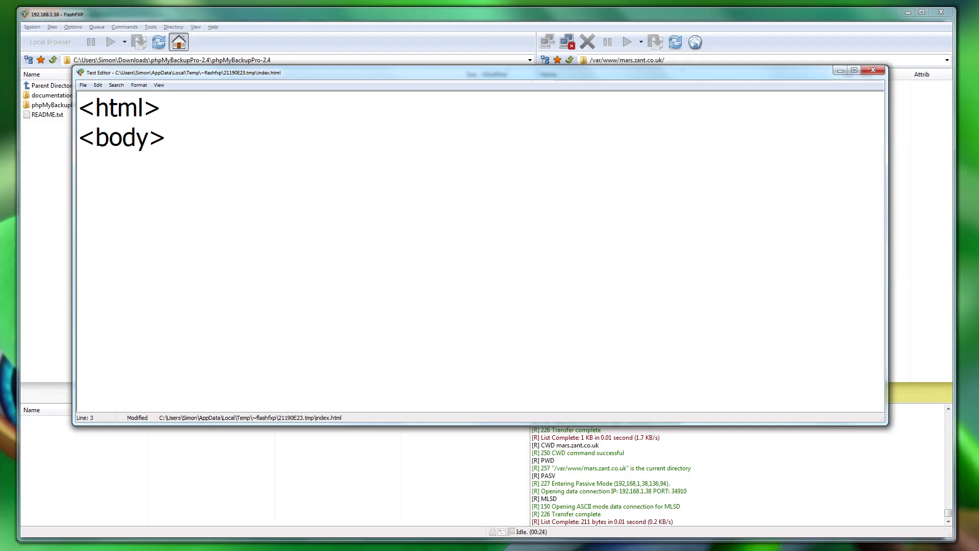
{"action": "type", "text": "<h1>"}
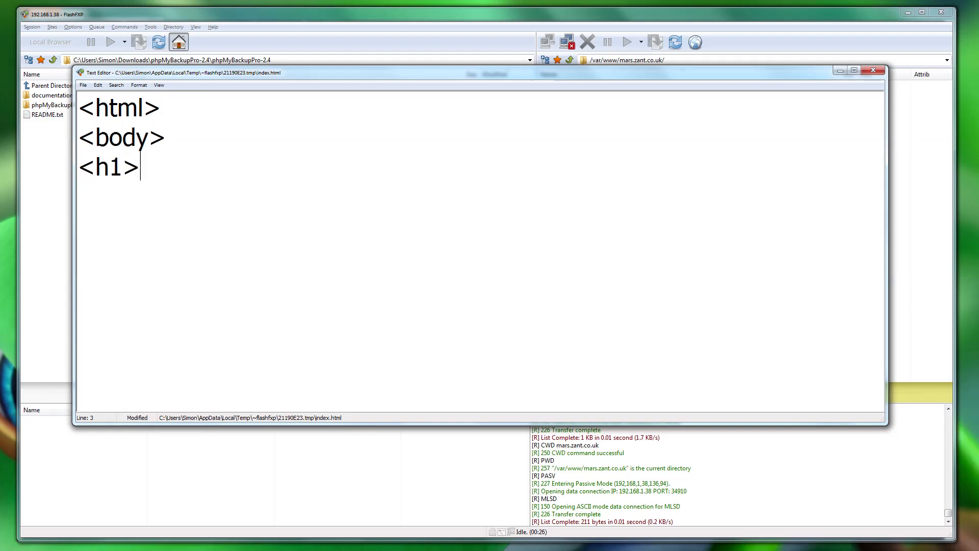
{"action": "type", "text": "Test</"}
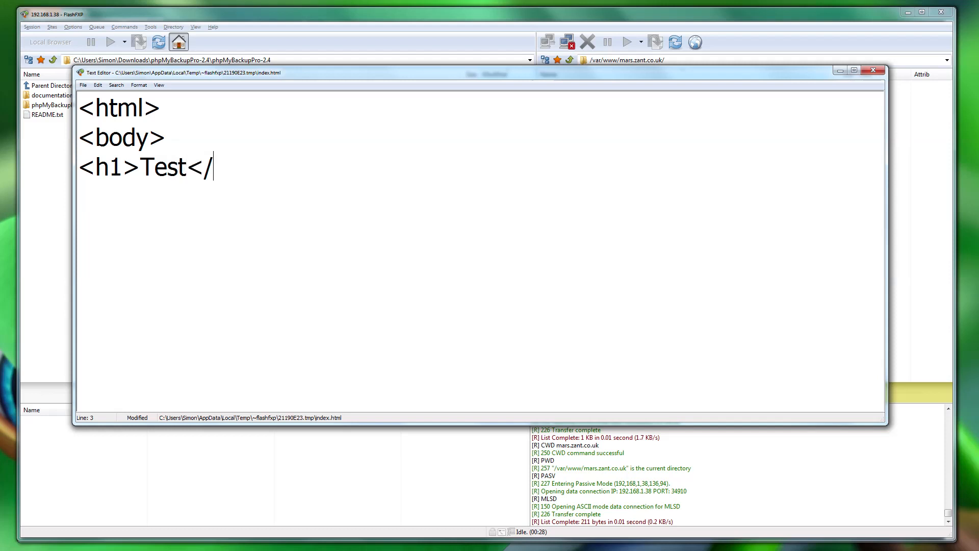
{"action": "type", "text": "h1>"}
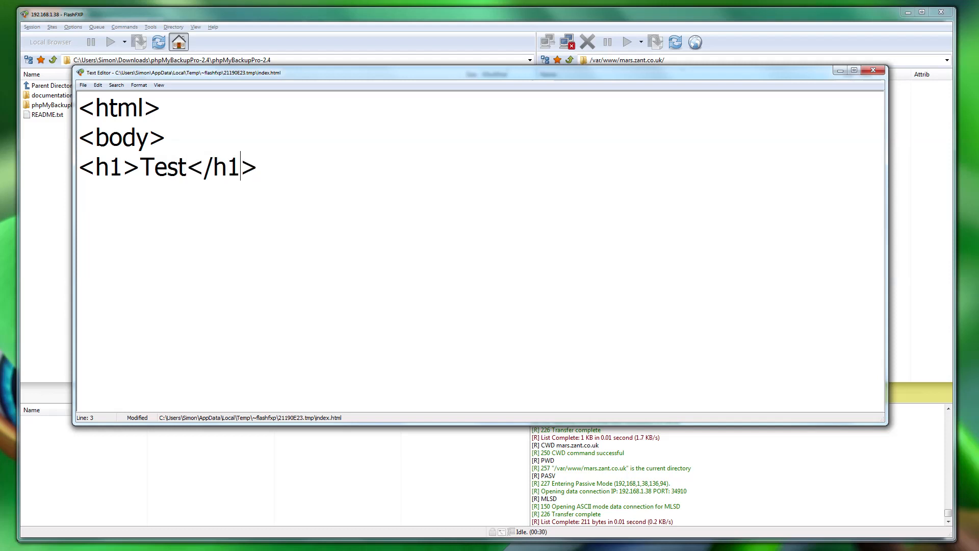
{"action": "type", "text": "L"}
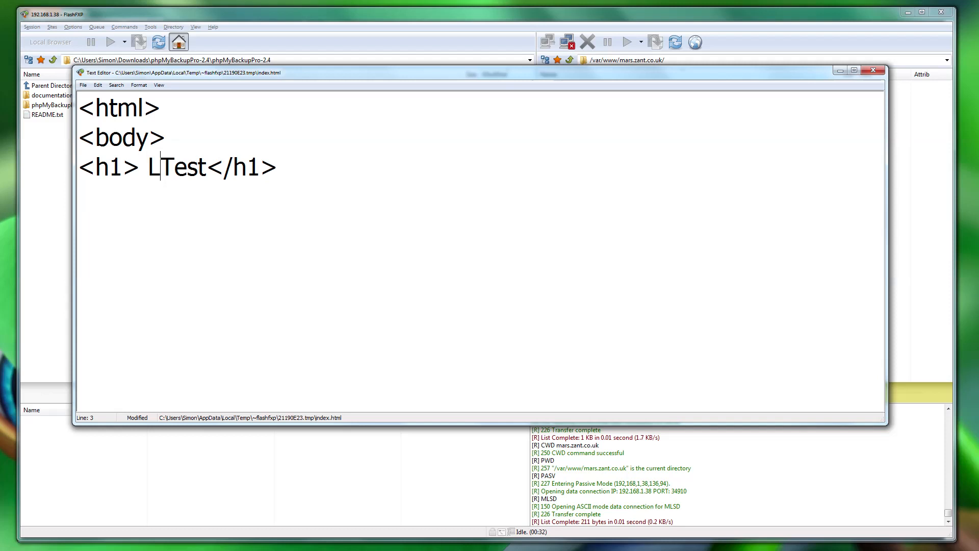
{"action": "type", "text": "ocal"}
{"action": "type", "text": "<body>"}
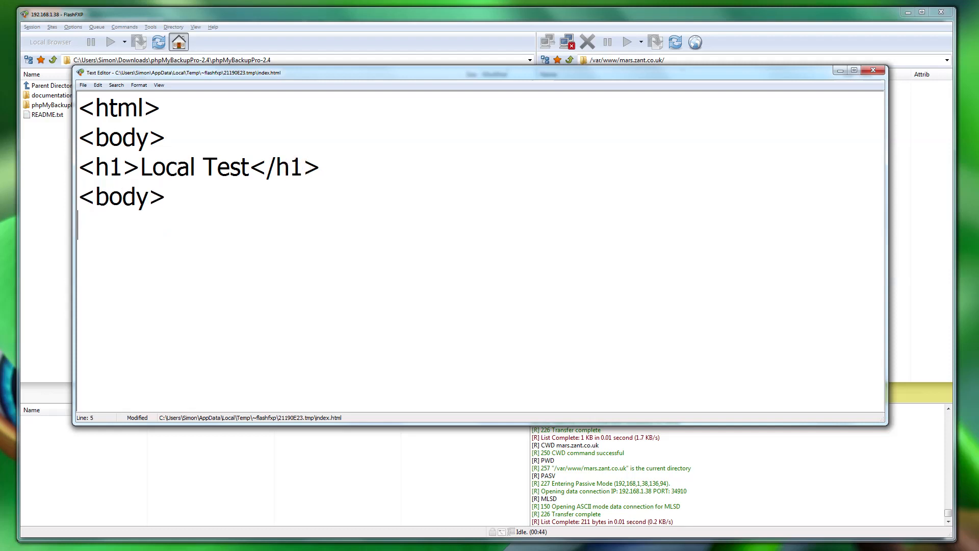
{"action": "type", "text": "</html>"}
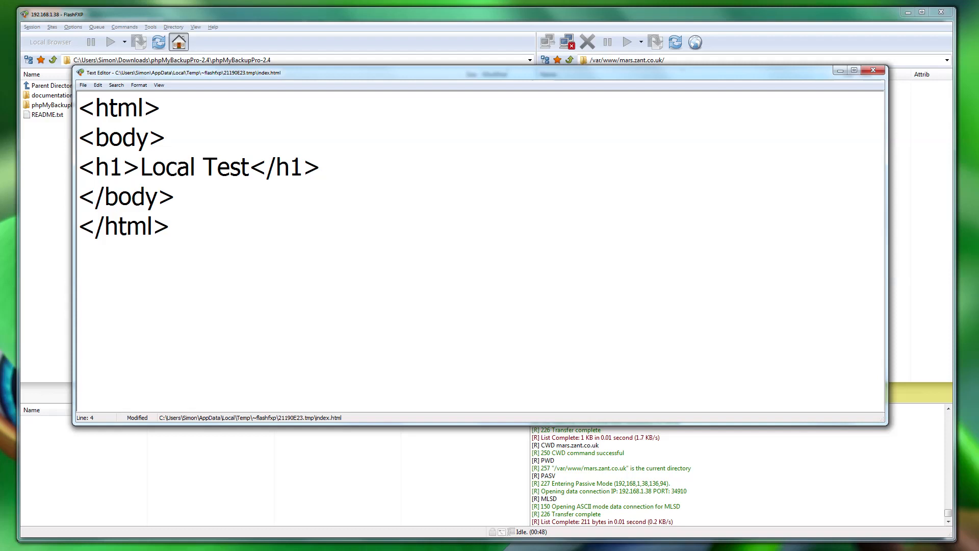
- Save index.html so FlashFXP uploads it to the server
{"action": "left_click", "coordinate": [82, 85]}
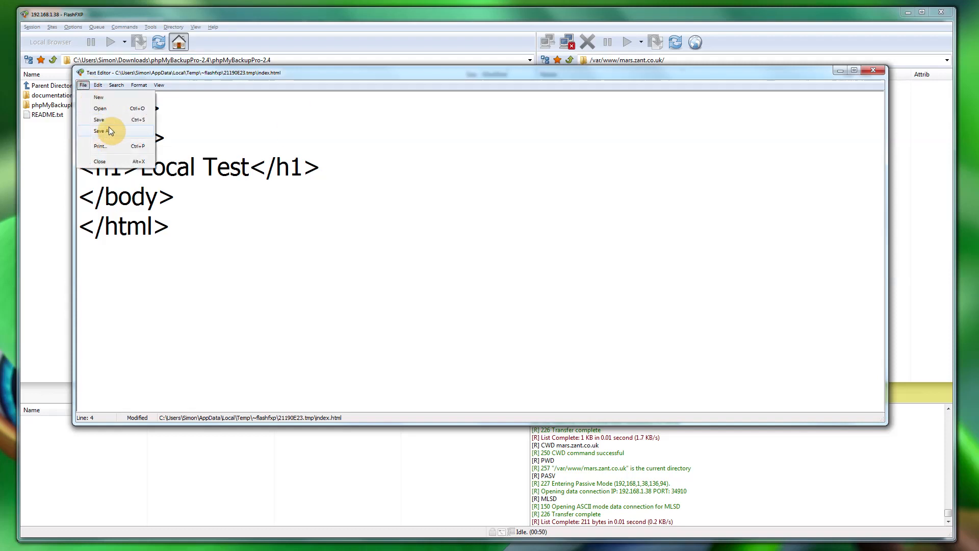
{"action": "left_click", "coordinate": [99, 119]}
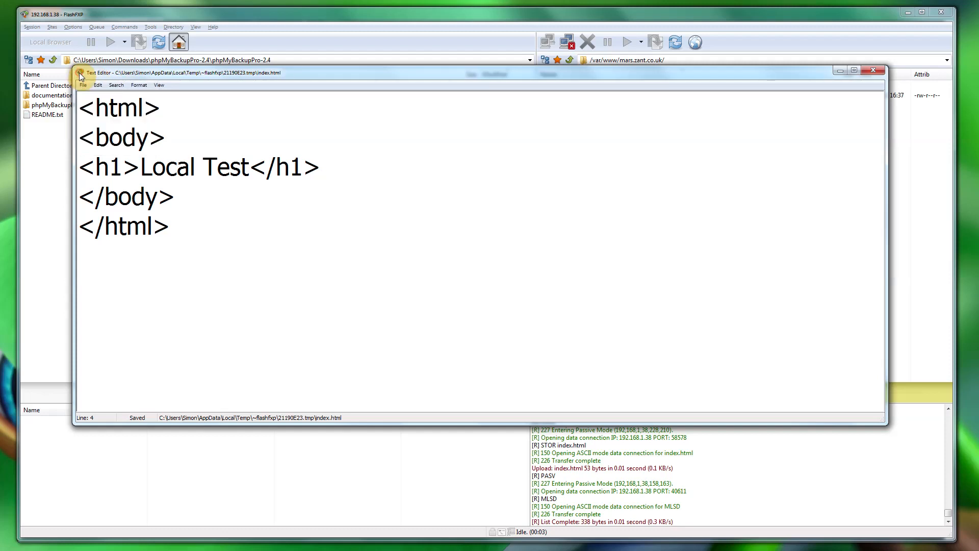
{"action": "right_click", "coordinate": [633, 144]}
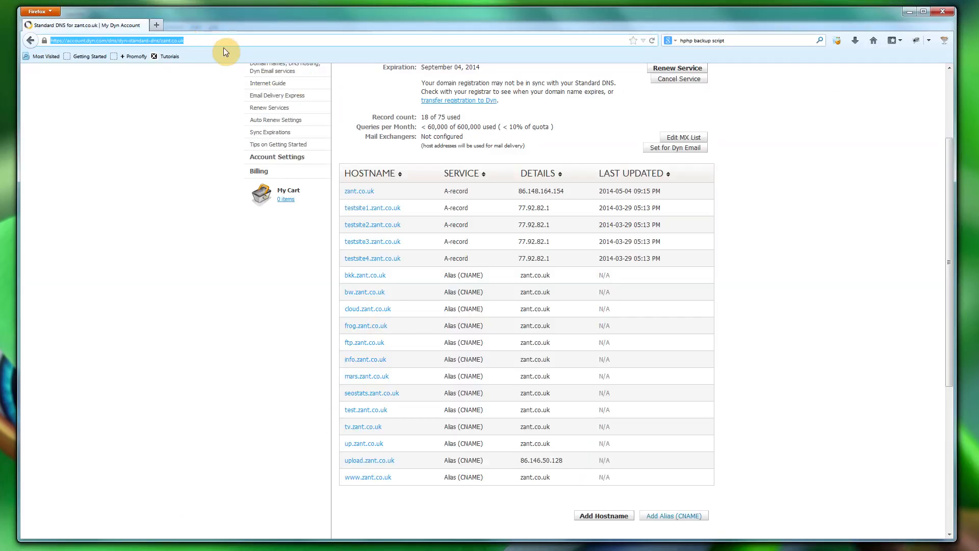
- Enter mars.zant.co.uk in the Firefox address bar to load the new site
{"action": "type", "text": "mars.zant.co.uk"}
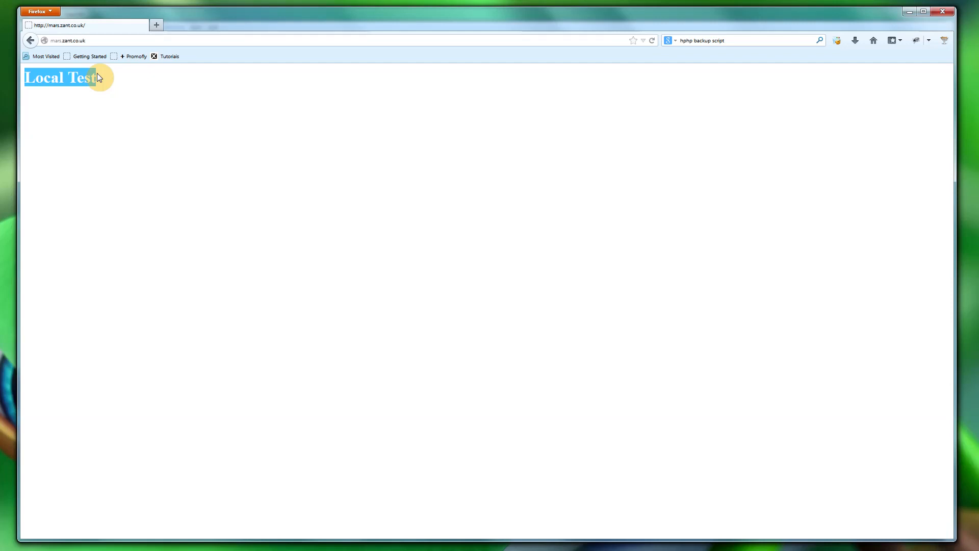
{"action": "mouse_move", "coordinate": [165, 163]}
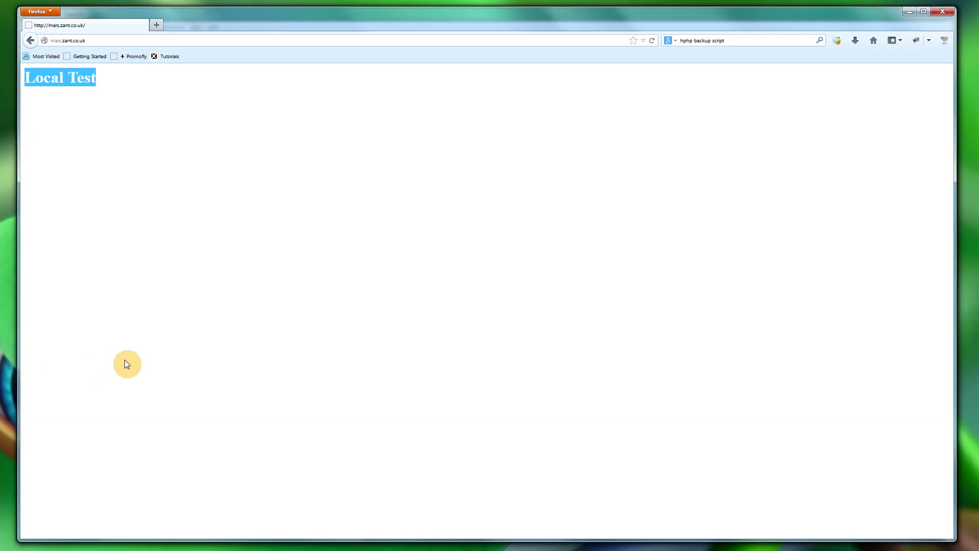
{"action": "mouse_move", "coordinate": [106, 101]}
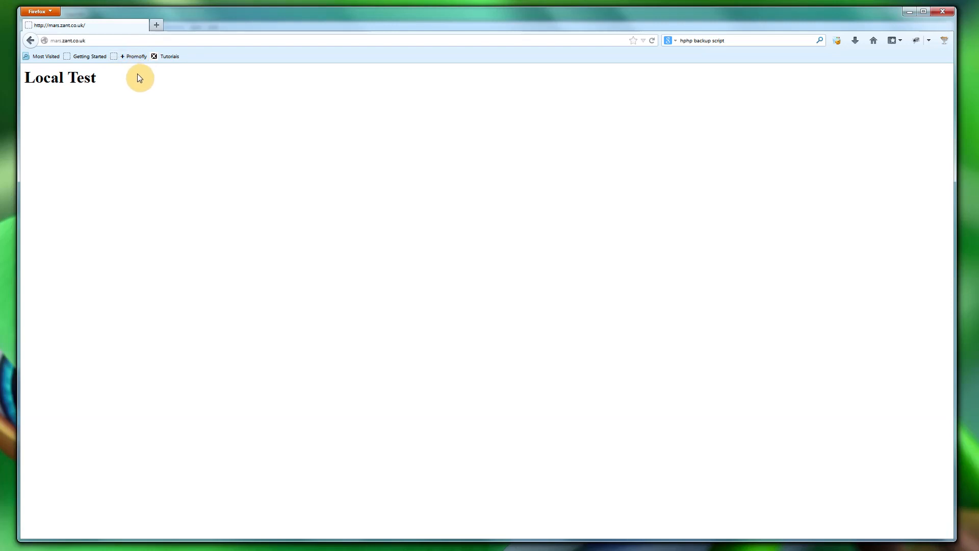
{"action": "mouse_move", "coordinate": [143, 75]}
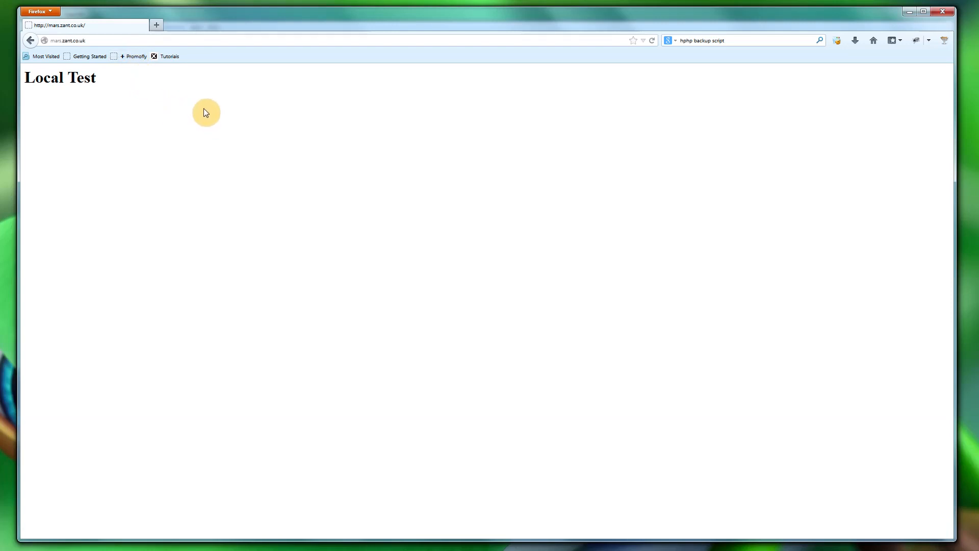
{"action": "mouse_move", "coordinate": [182, 101]}
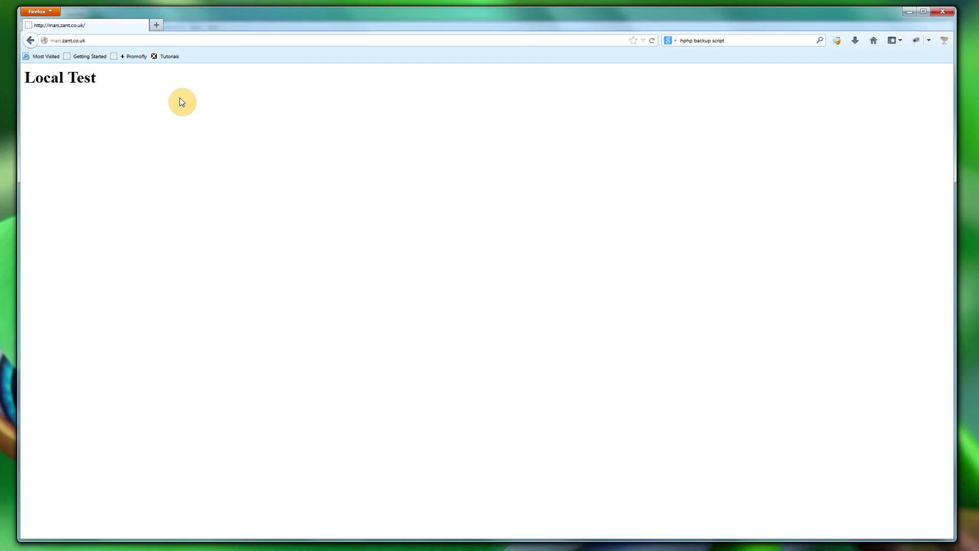